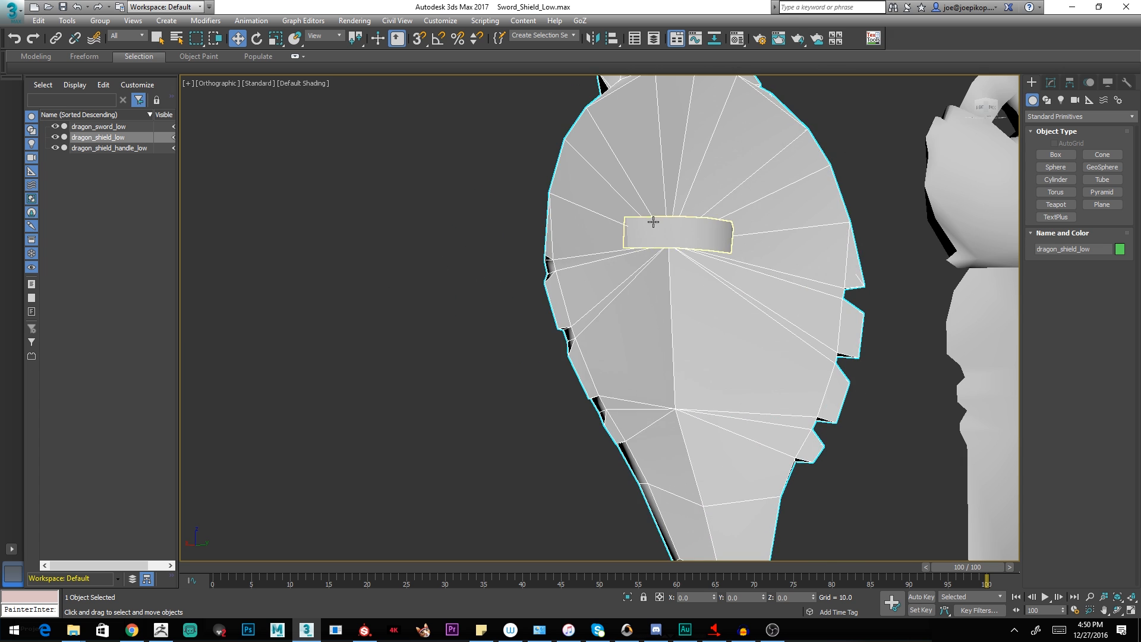
Step: Select the shield's low-poly mesh and its handle mesh in the viewport
click(110, 147)
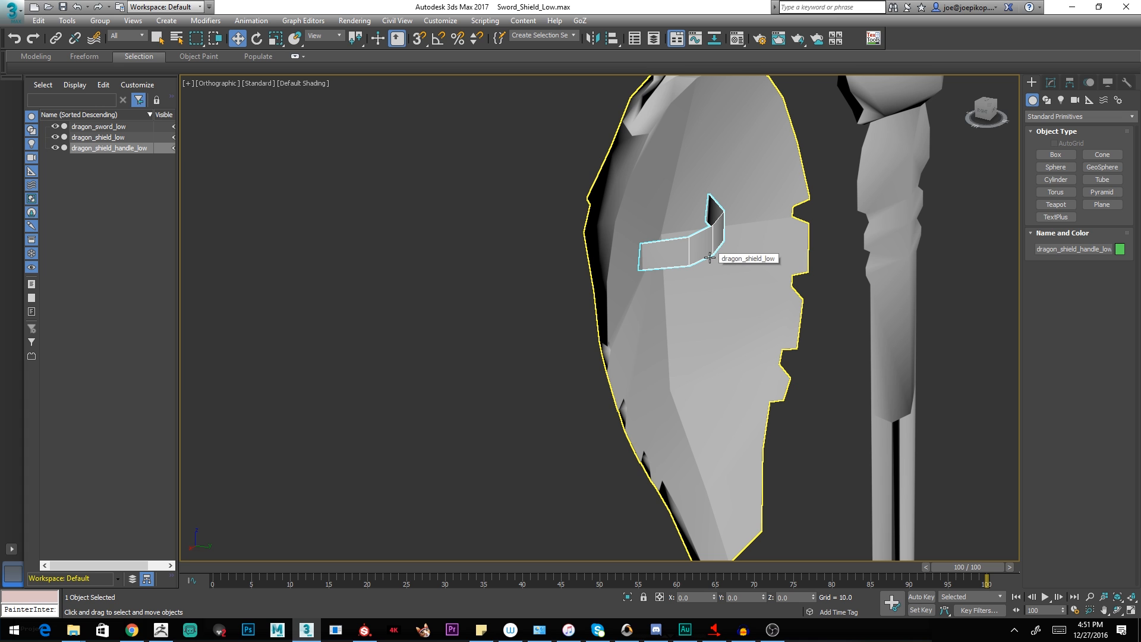
click(685, 251)
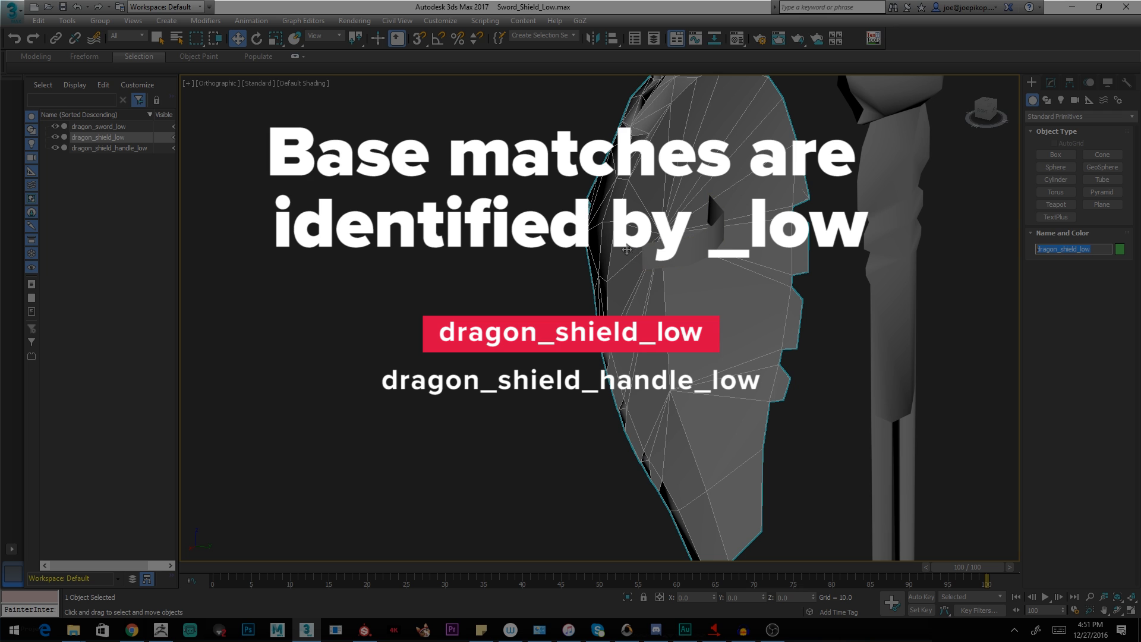
click(108, 148)
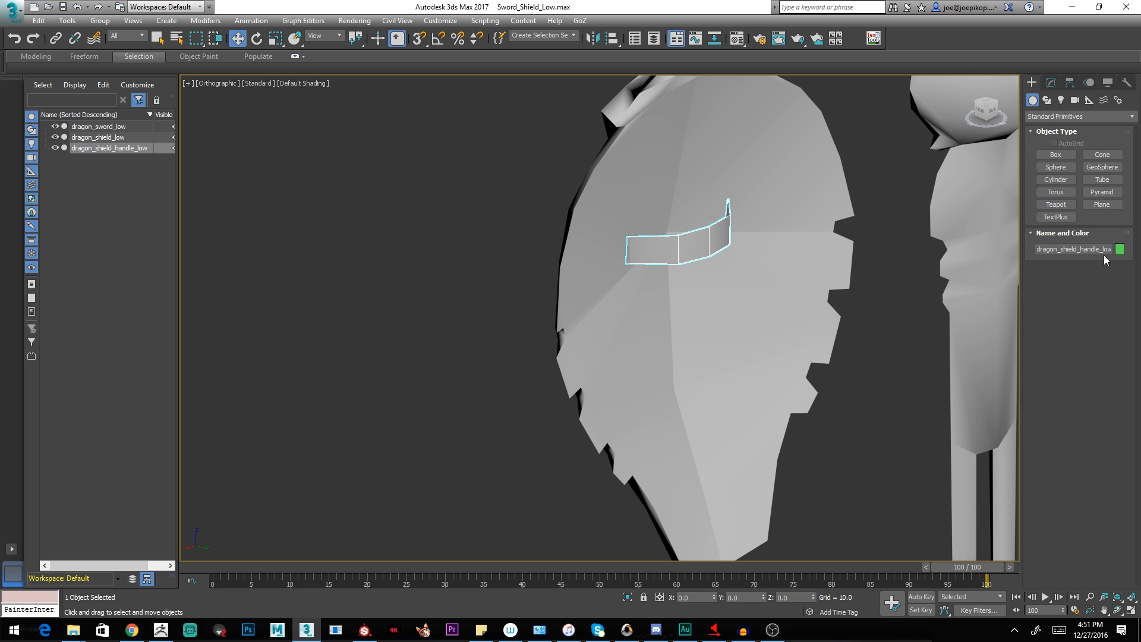
mouse_move(1055, 216)
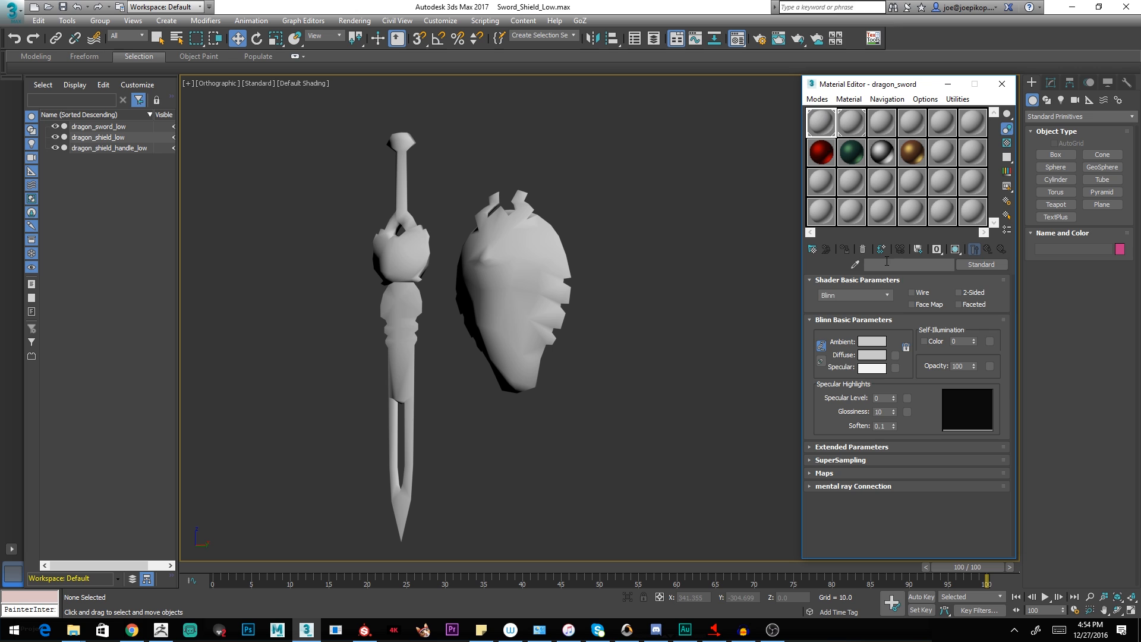
Step: Name the sword material dragon_sword, then check the shield's dragon_shield material
text(dragon_sword)
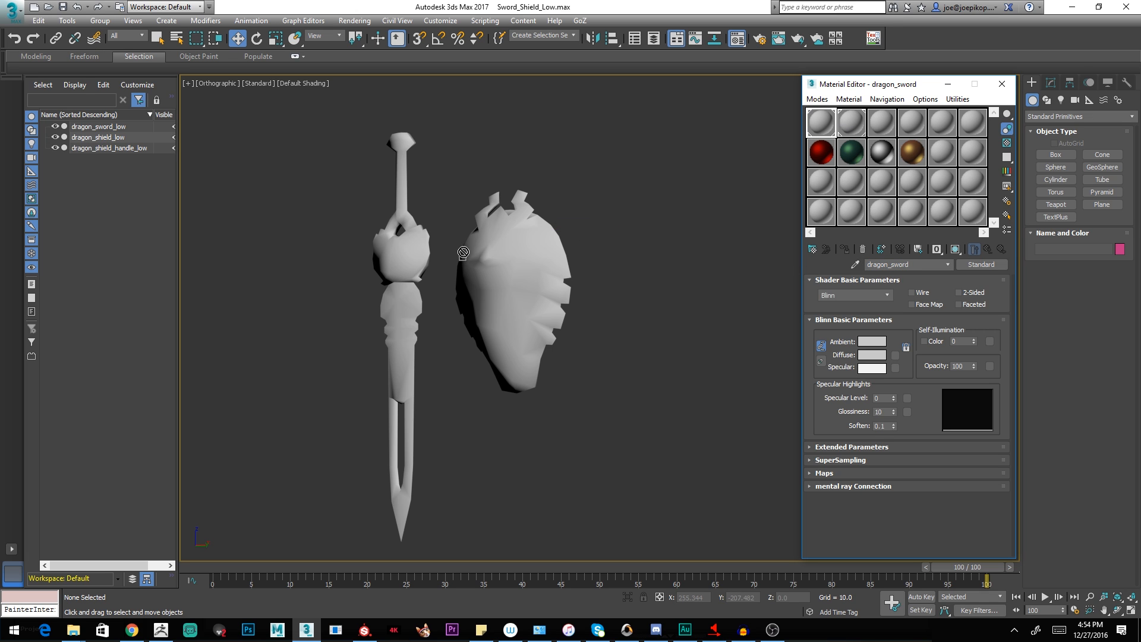
mouse_move(605, 202)
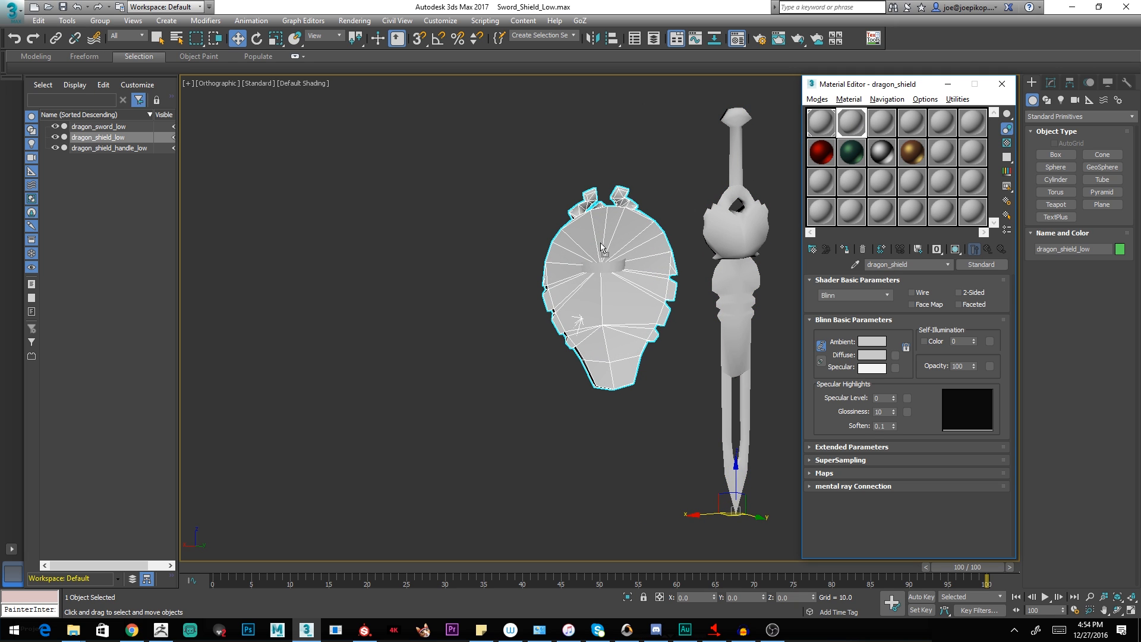
click(596, 265)
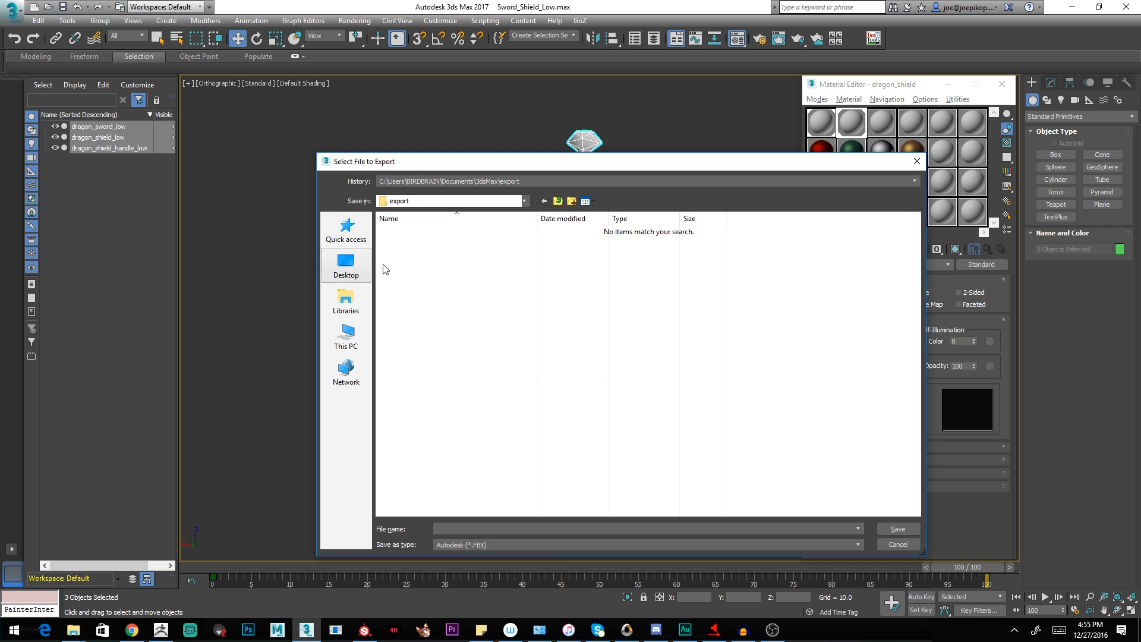
Step: Save the FBX export into the export folder and accept the binary FBX 2011 settings
click(897, 528)
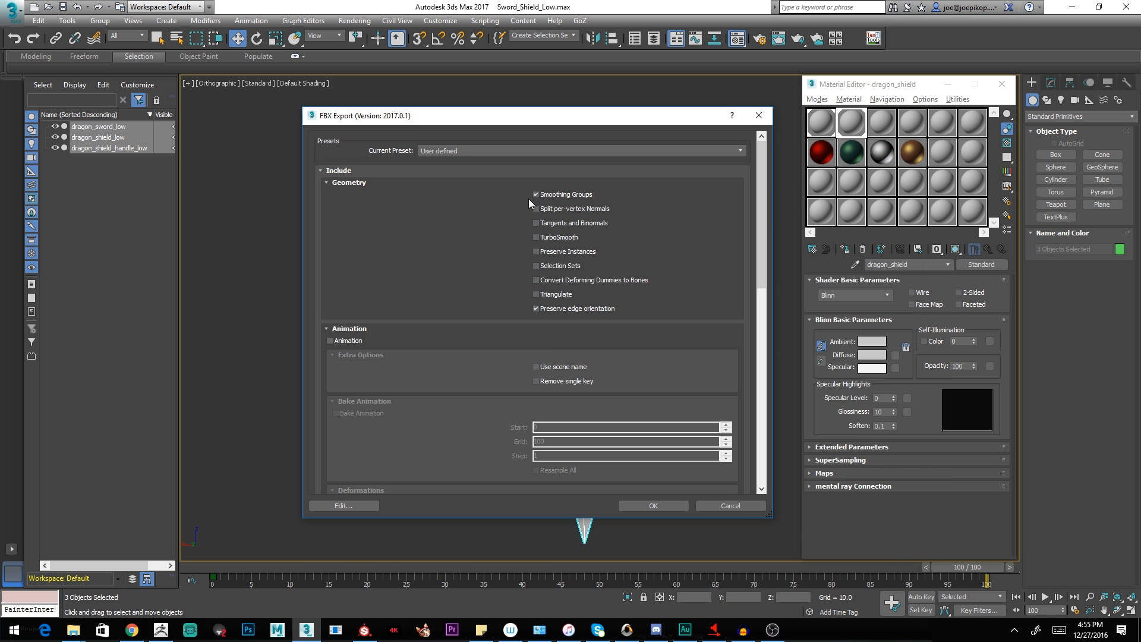
scroll(down, 3)
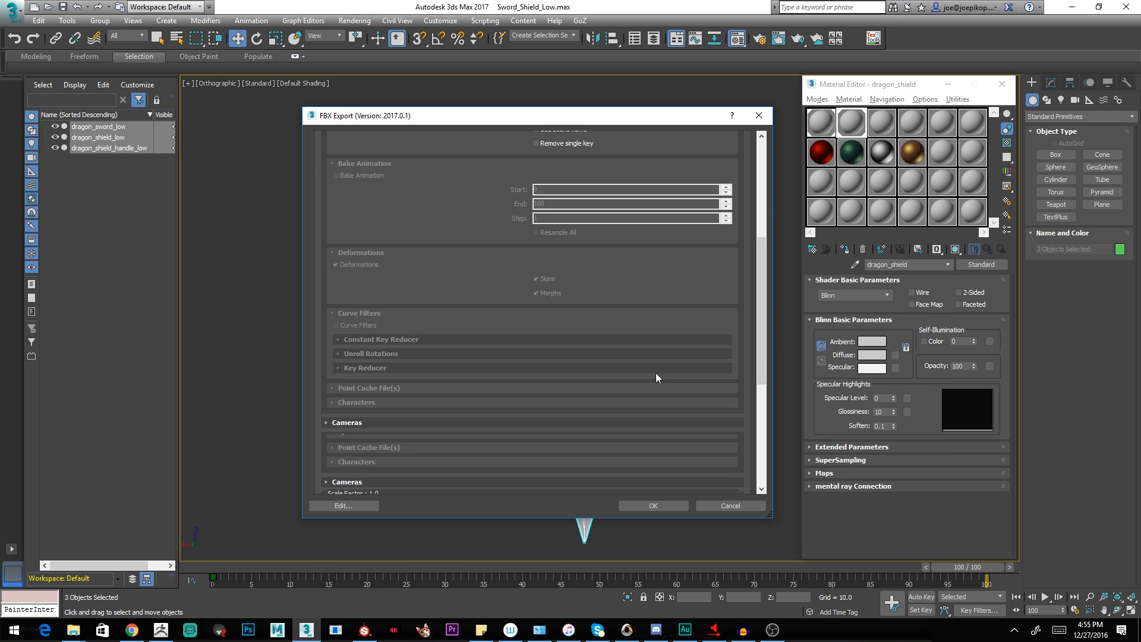
scroll(down, 3)
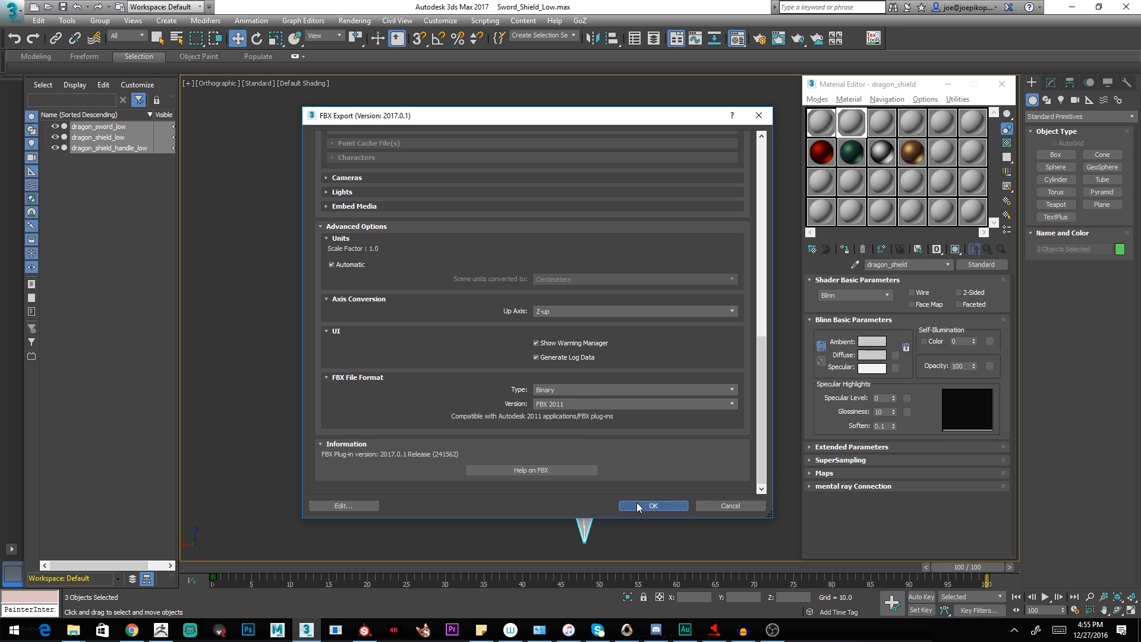
key(alt+tab)
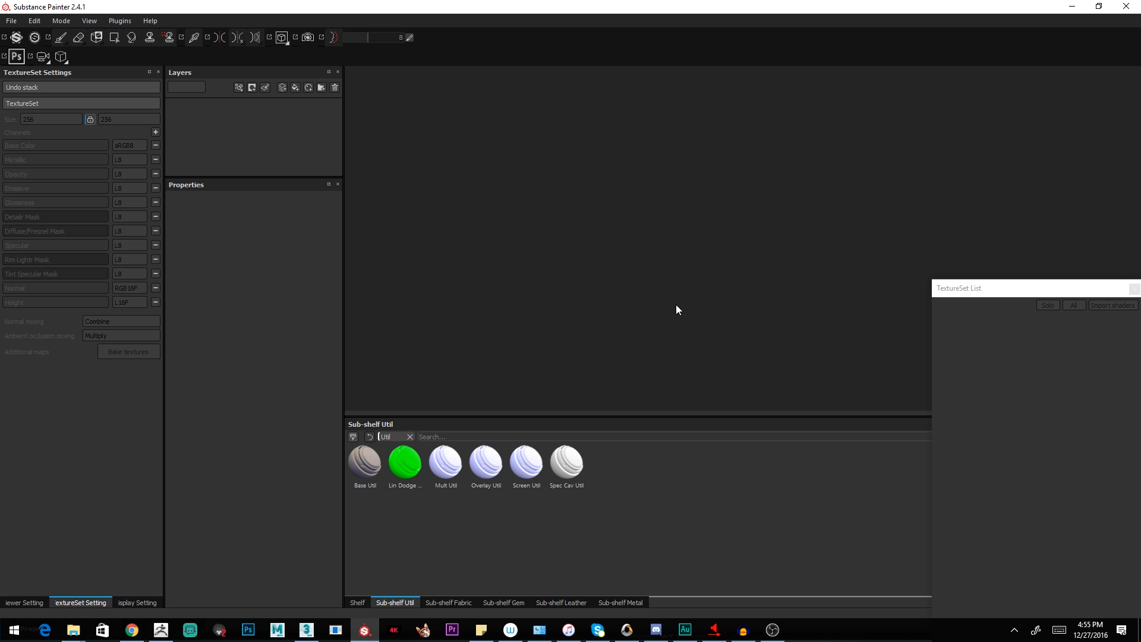
mouse_move(21, 21)
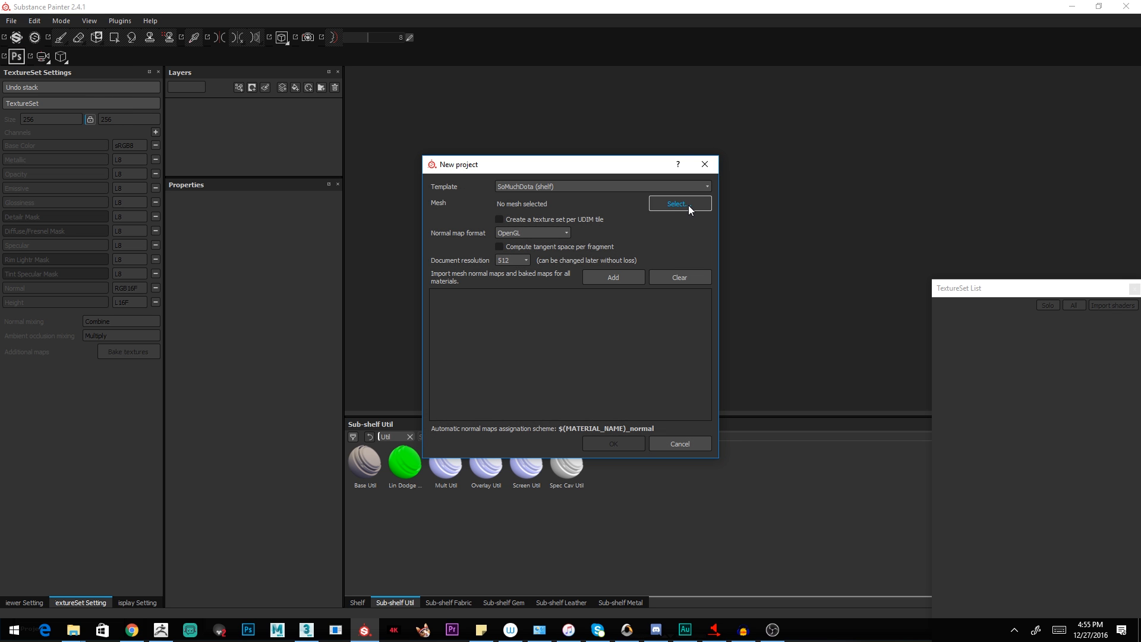
Step: Create a new project from dragon_sword_low.FBX at 1024 resolution without UDIM texture sets
click(679, 203)
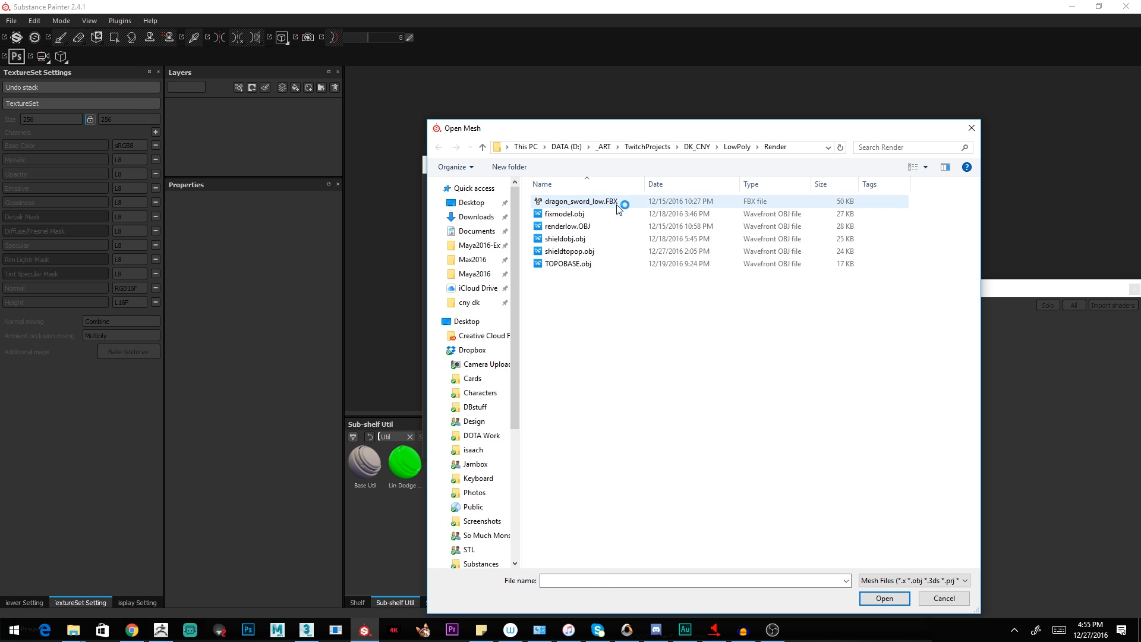
click(883, 598)
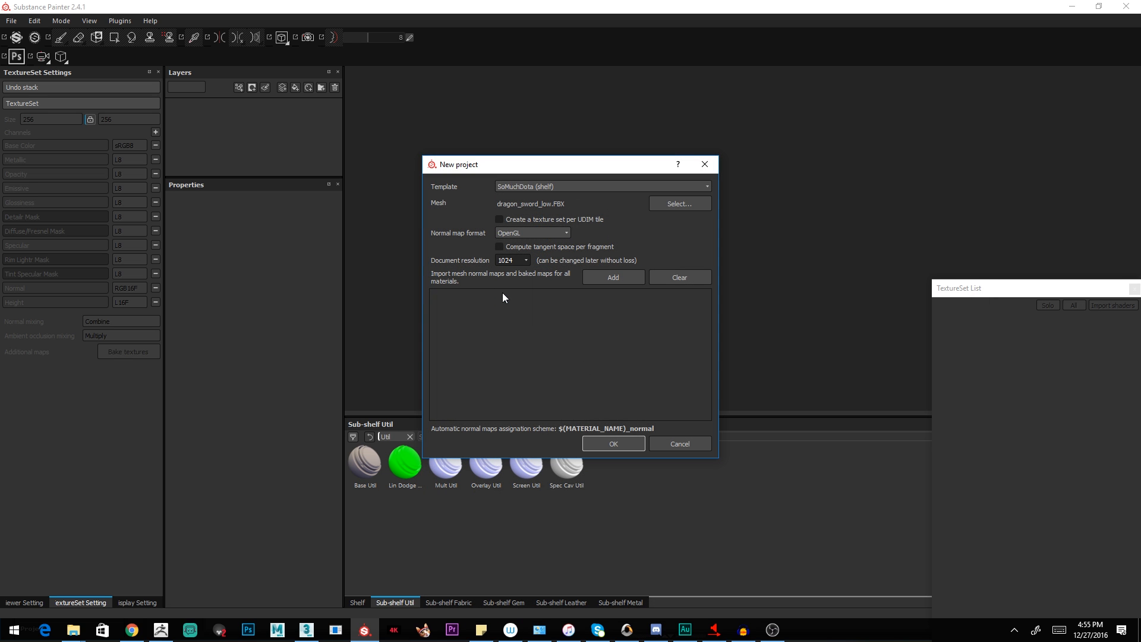
click(510, 260)
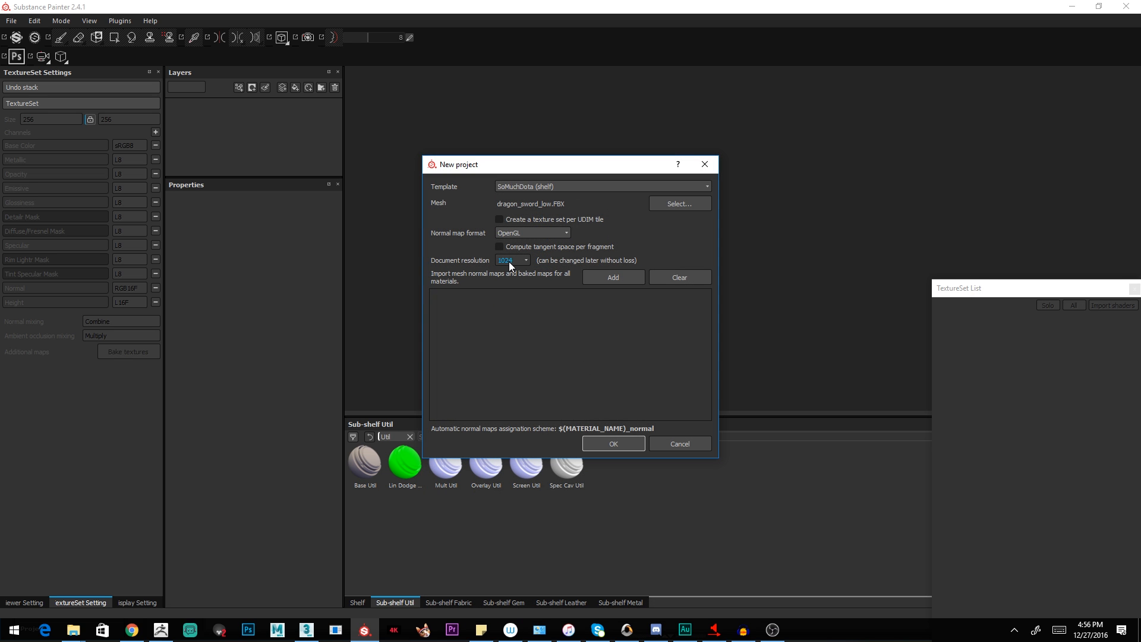
click(498, 219)
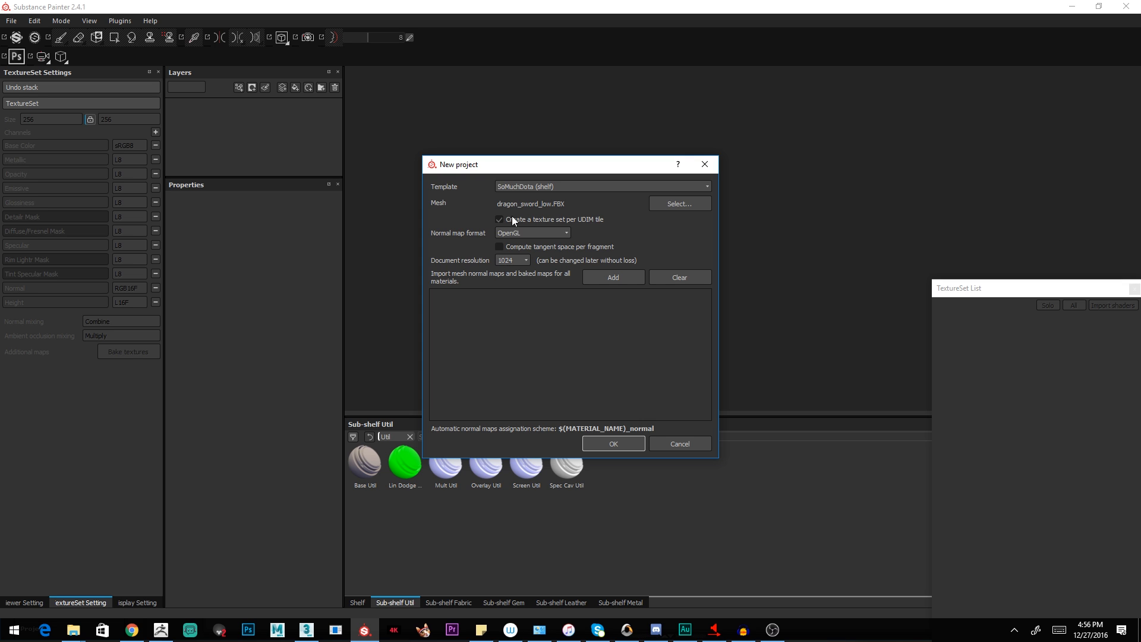
click(498, 219)
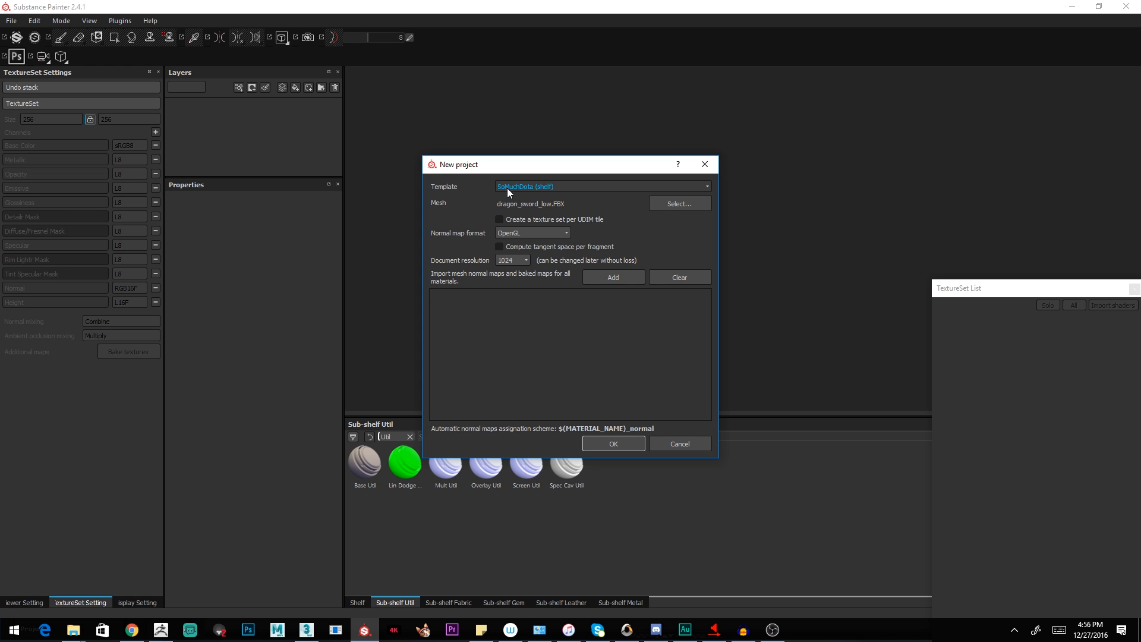
mouse_move(612, 443)
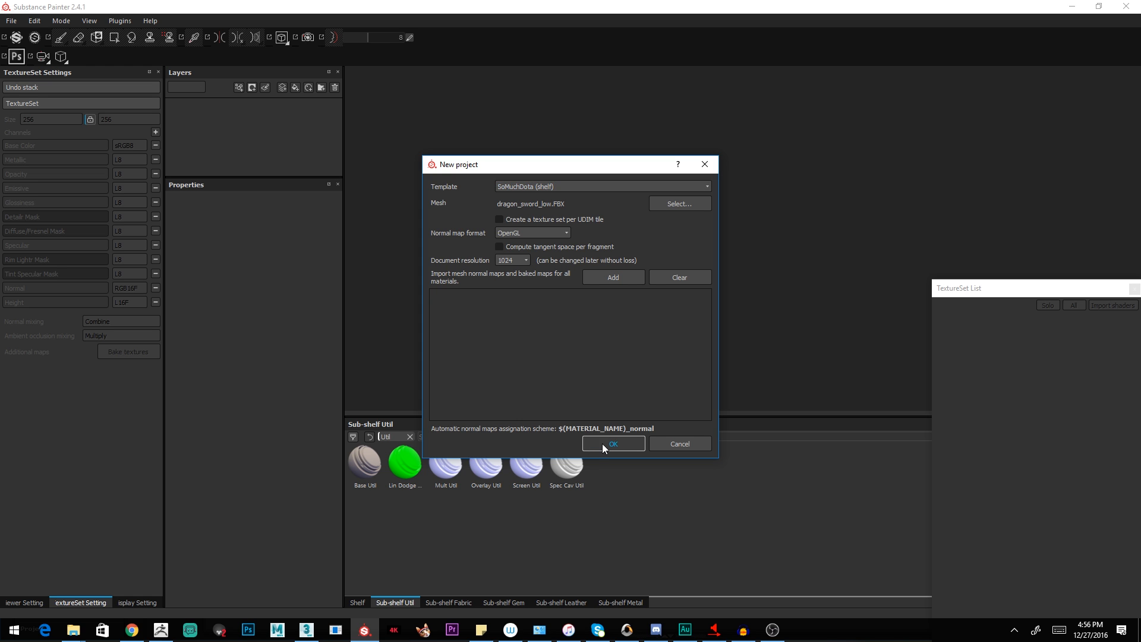
click(612, 444)
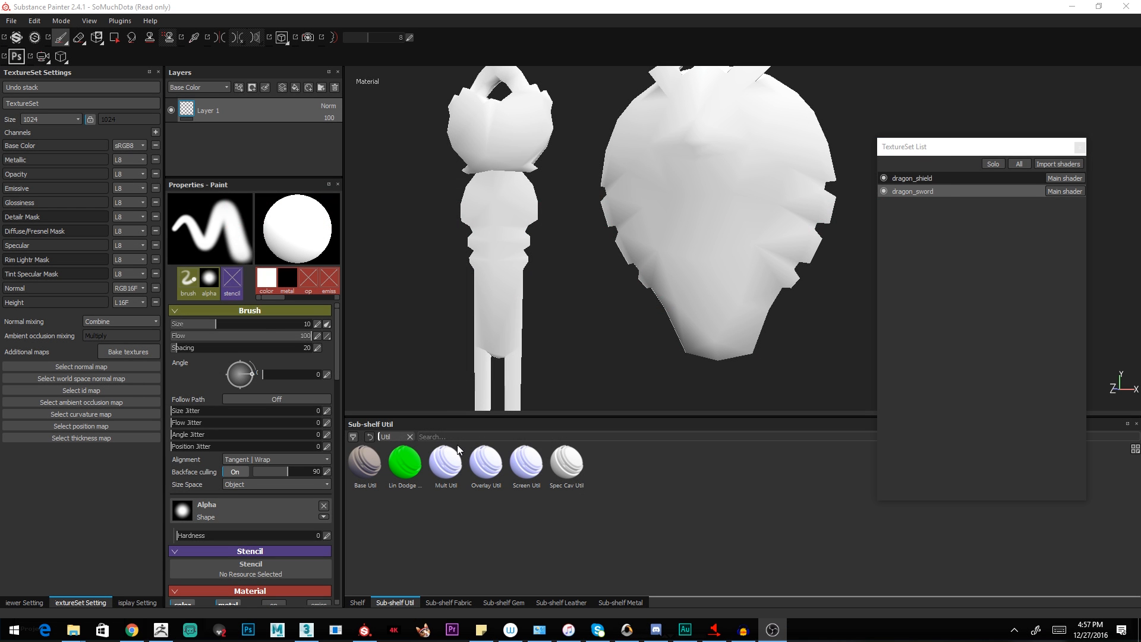
key(alt+tab)
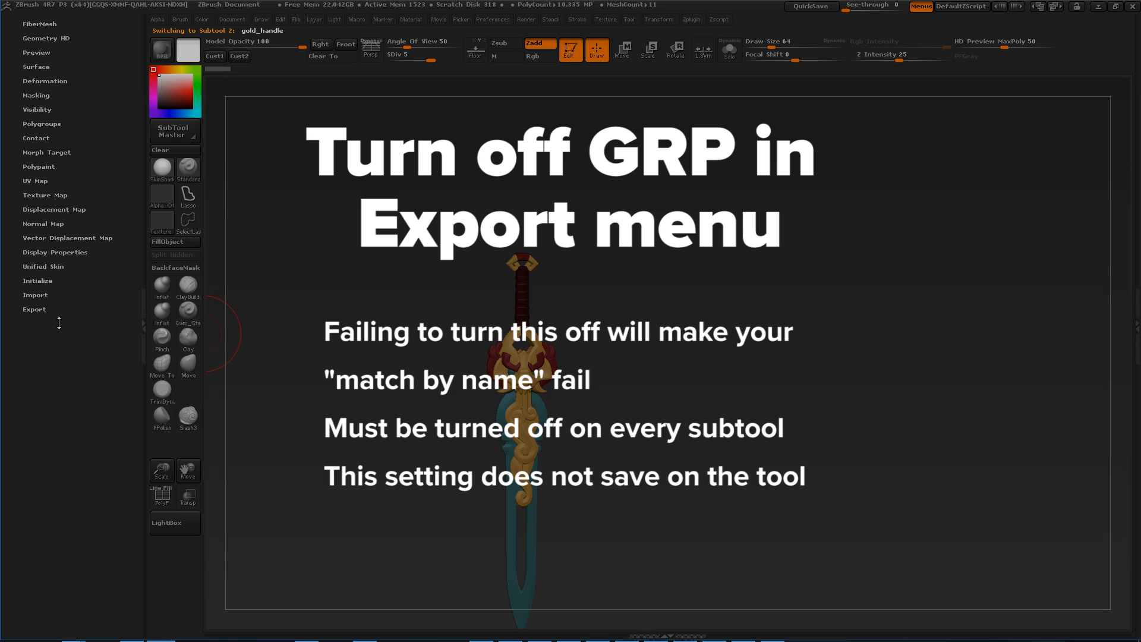
Step: Expand the export settings for the current subtool to reach the Grp option
click(34, 309)
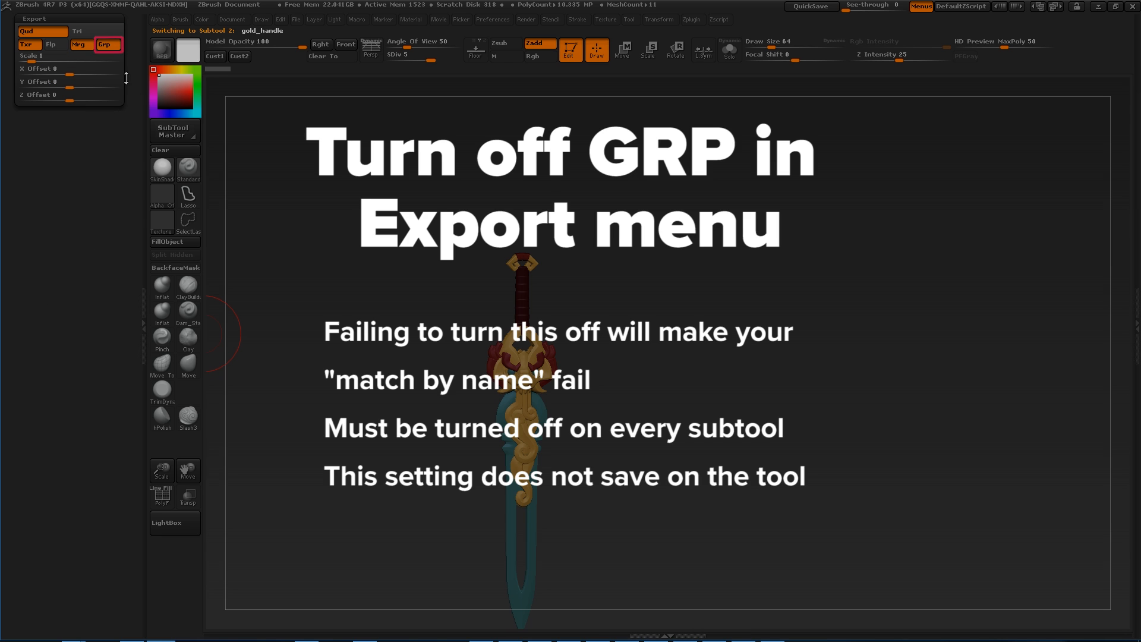
mouse_move(105, 44)
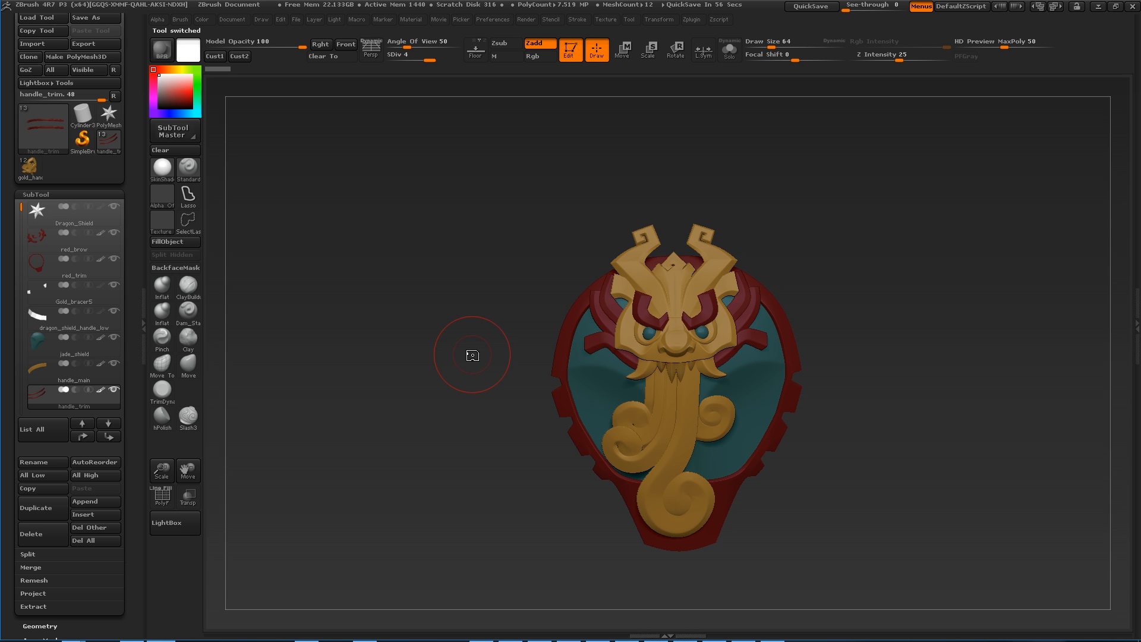
mouse_move(205, 311)
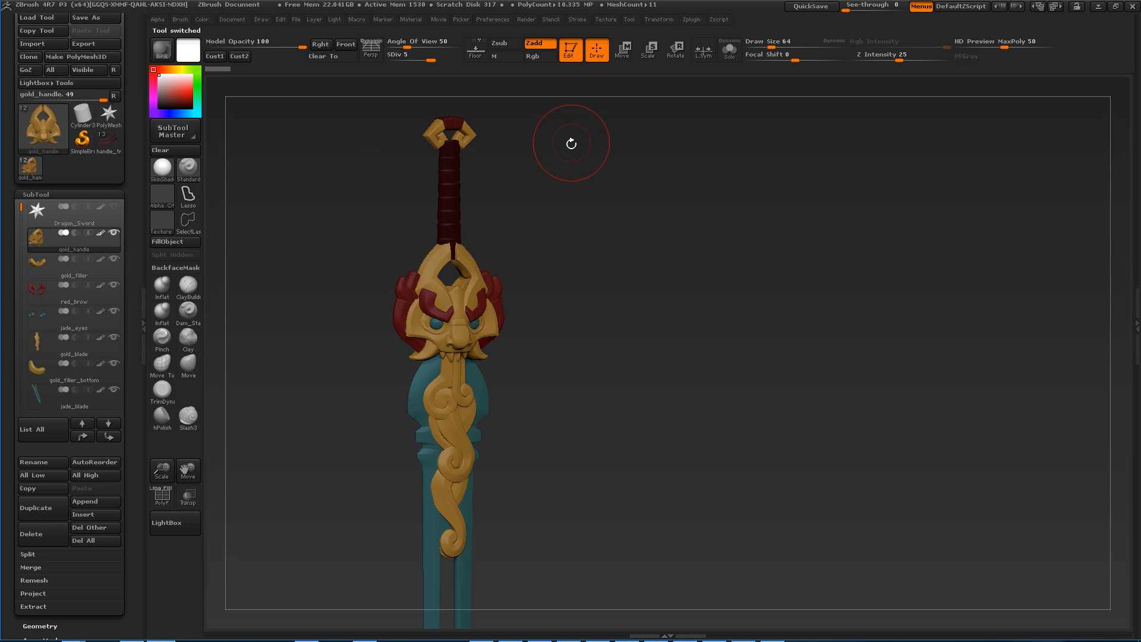
Step: Export the sword's visible subtools as OBJ files prefixed dragon_sword_high_ via SubTool Master
click(691, 19)
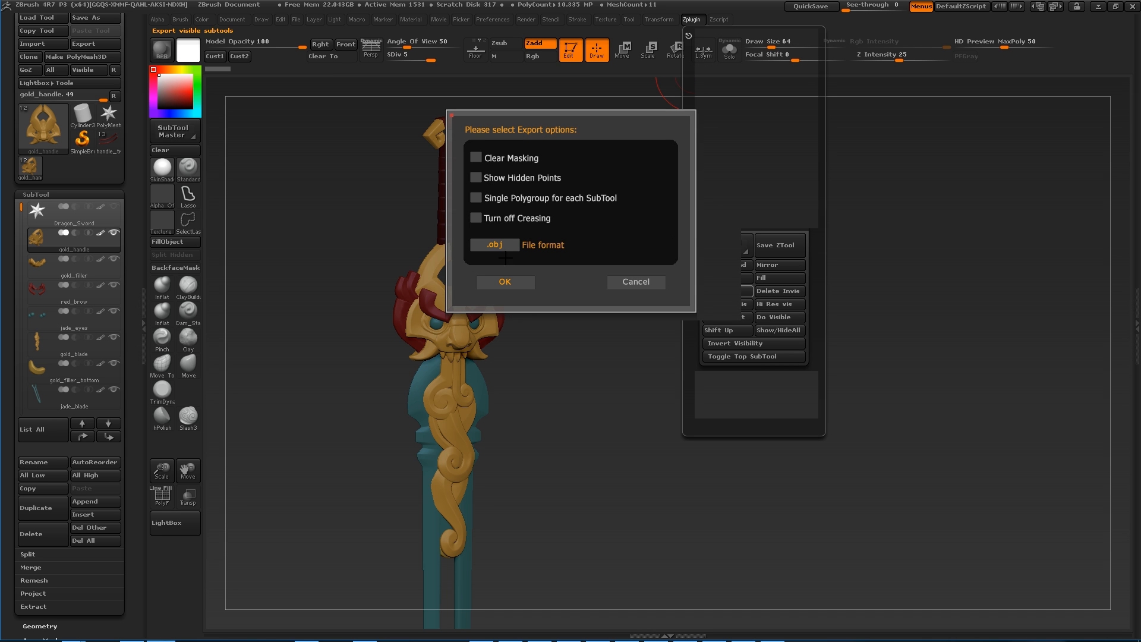
click(504, 283)
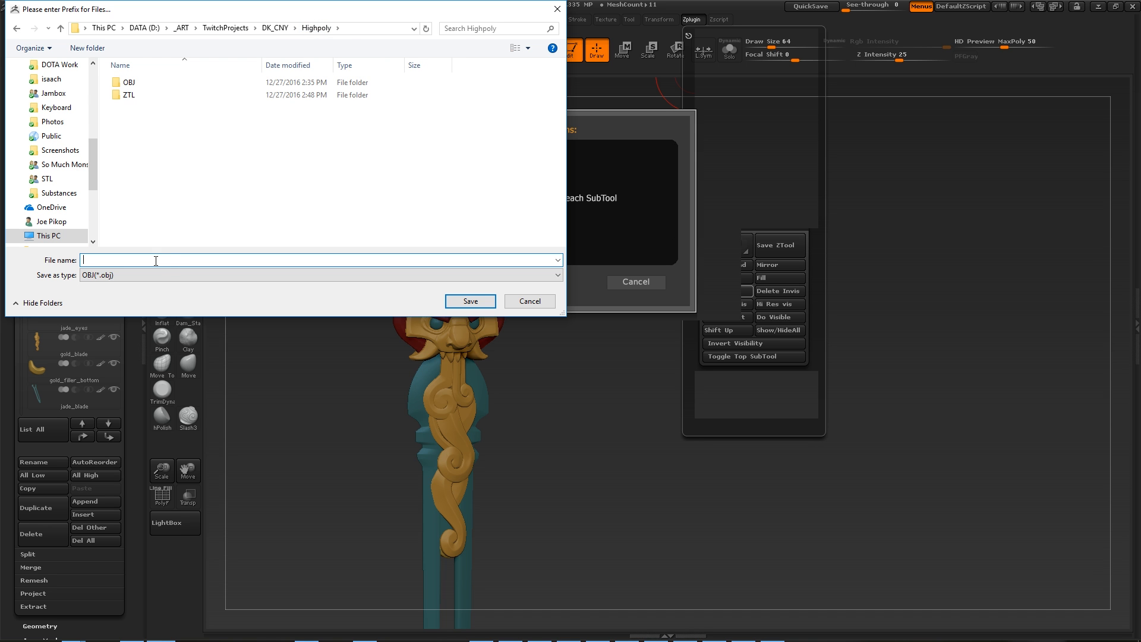
text(dragon_sword_)
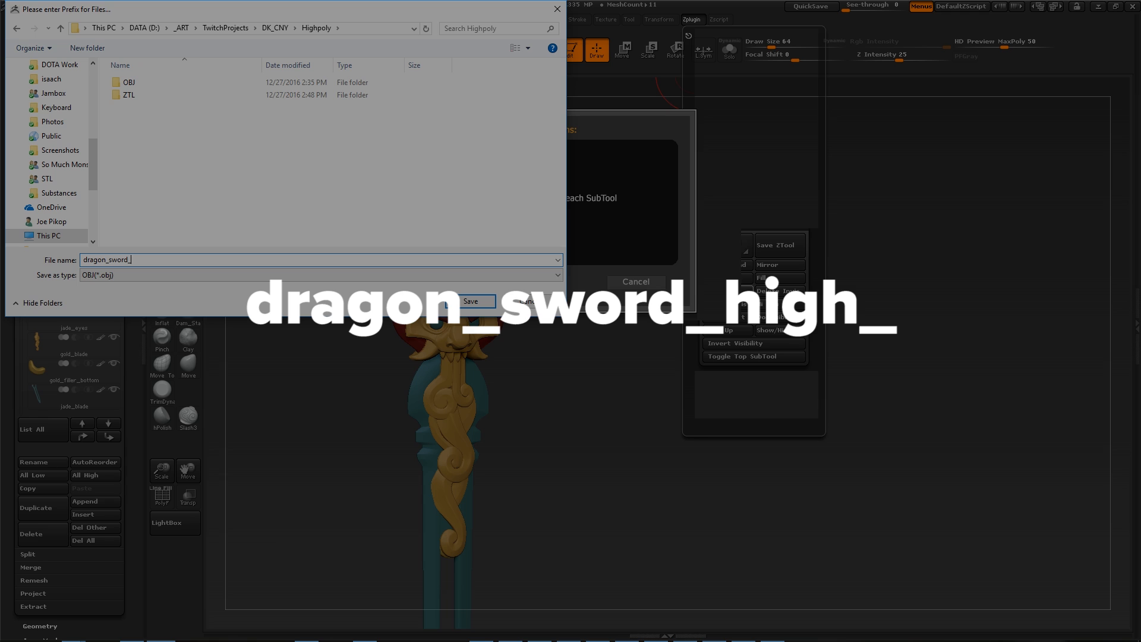
text(high_)
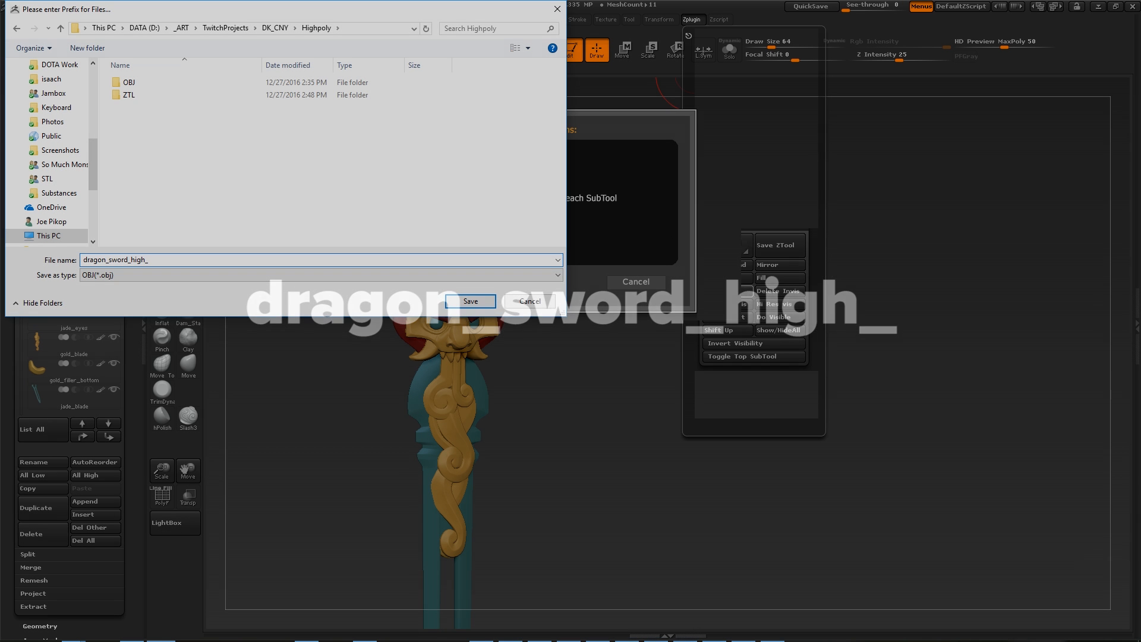
click(470, 300)
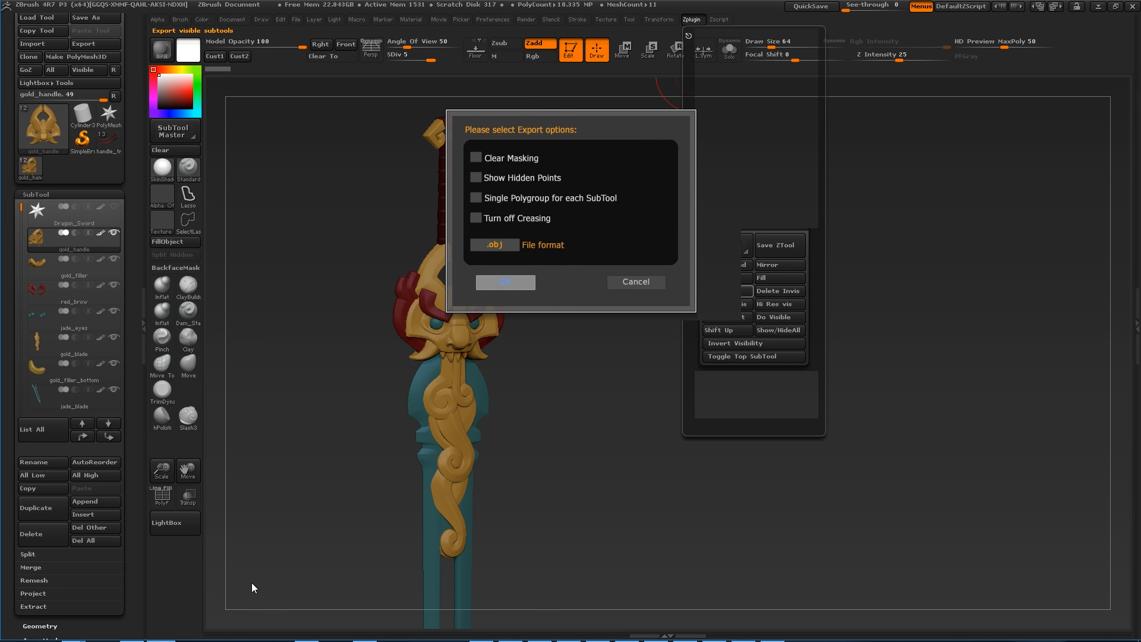
click(505, 283)
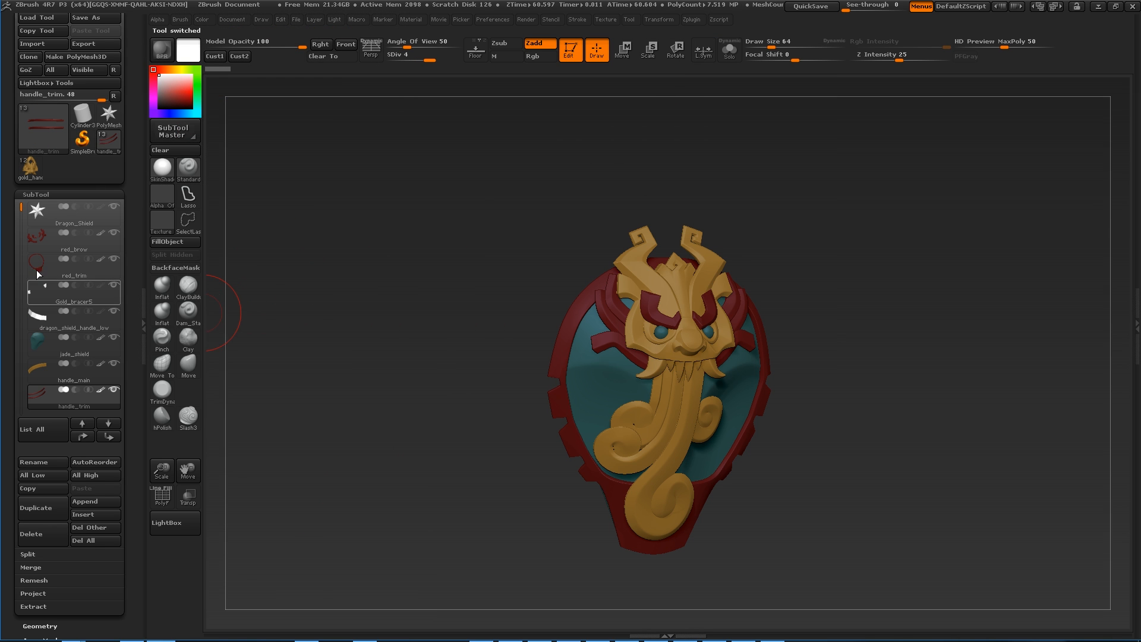
click(72, 260)
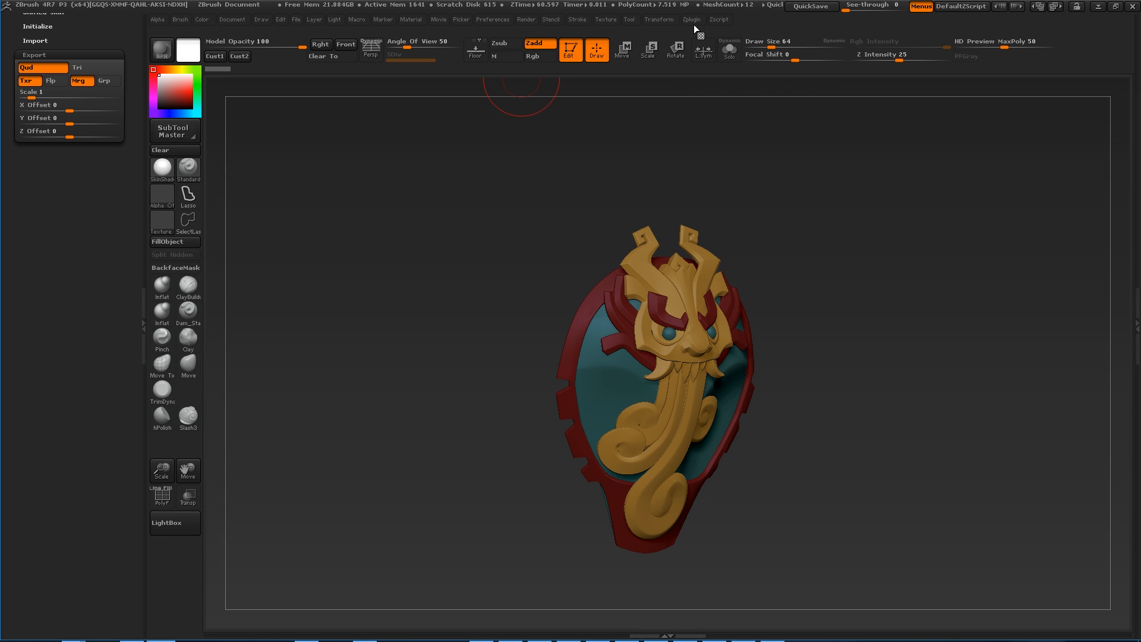
Step: Export the shield's visible subtools as OBJ files prefixed dragon_shield_high_ via SubTool Master
click(692, 19)
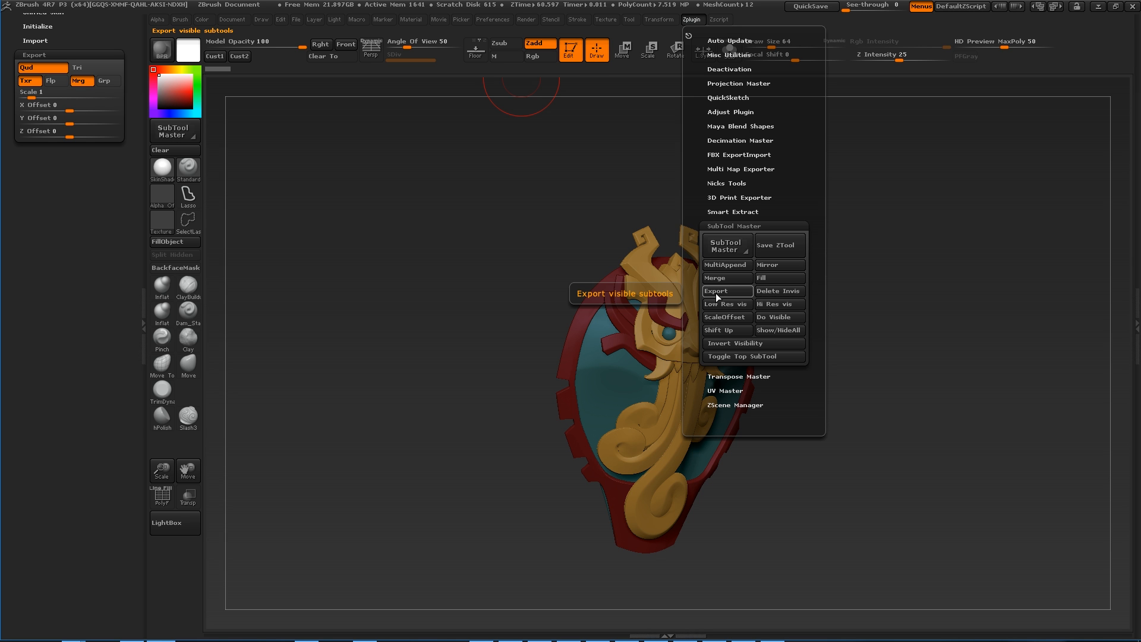
click(716, 291)
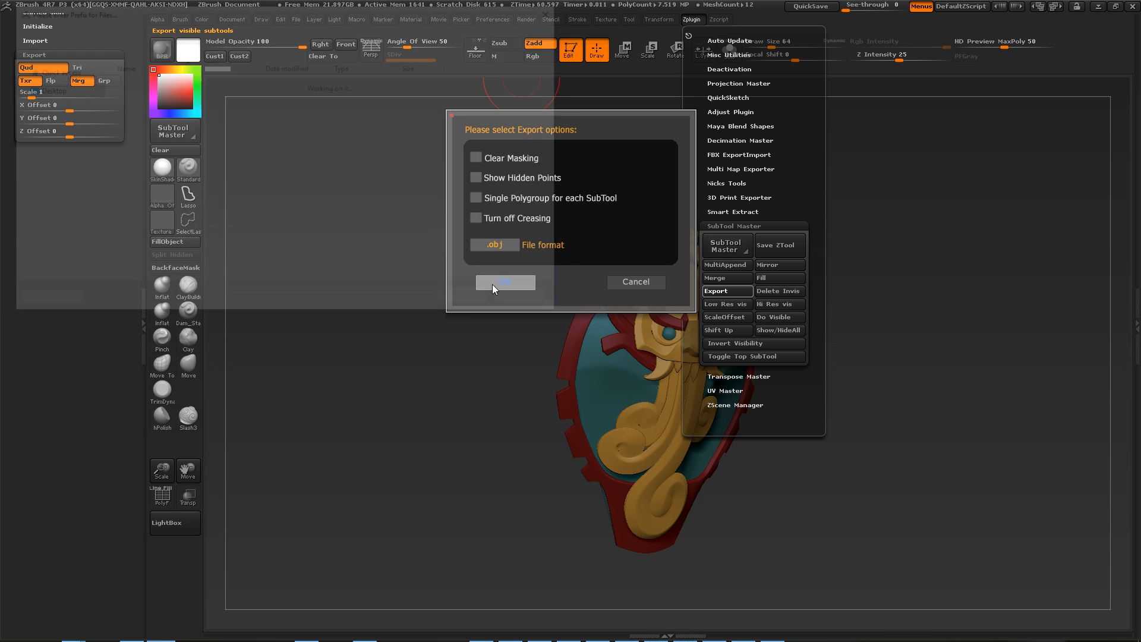
click(505, 283)
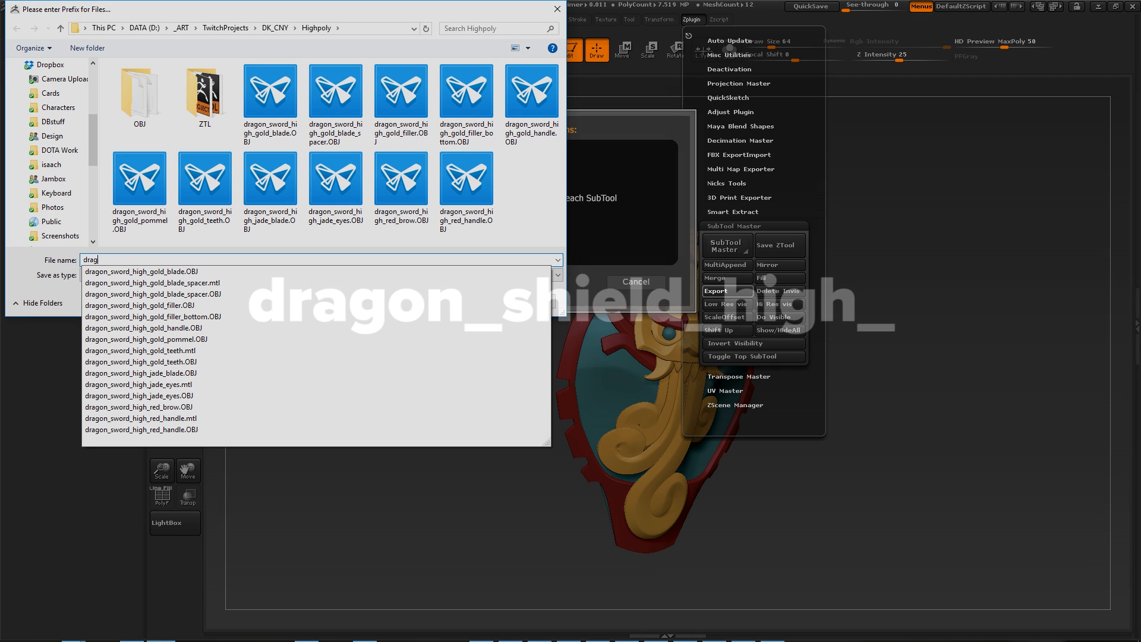
text(dragon_shield_)
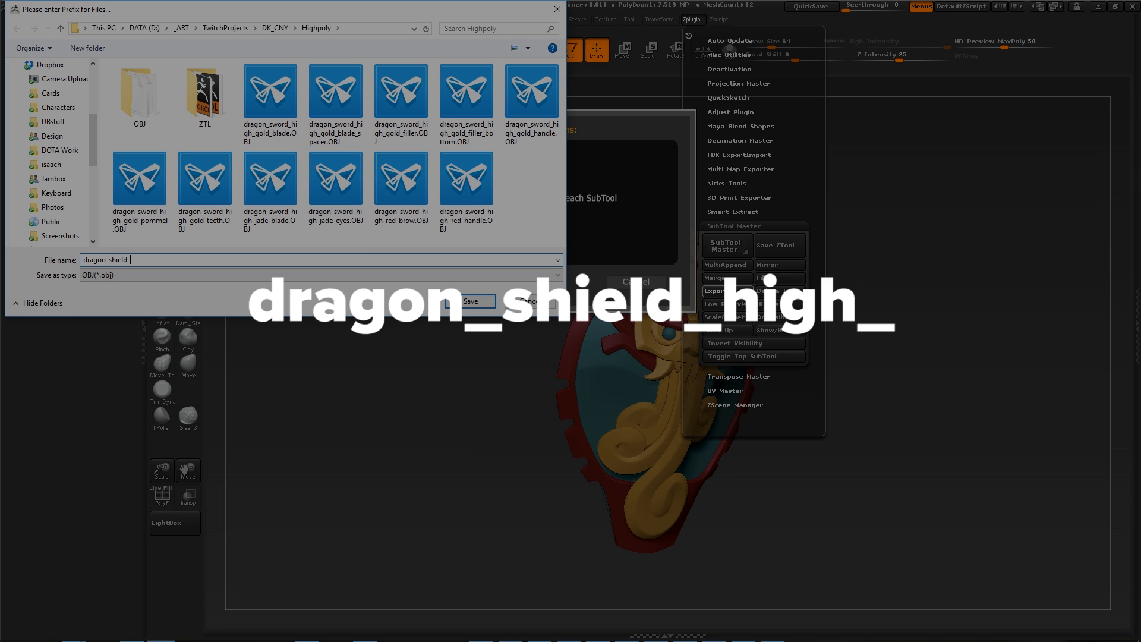
text(high_)
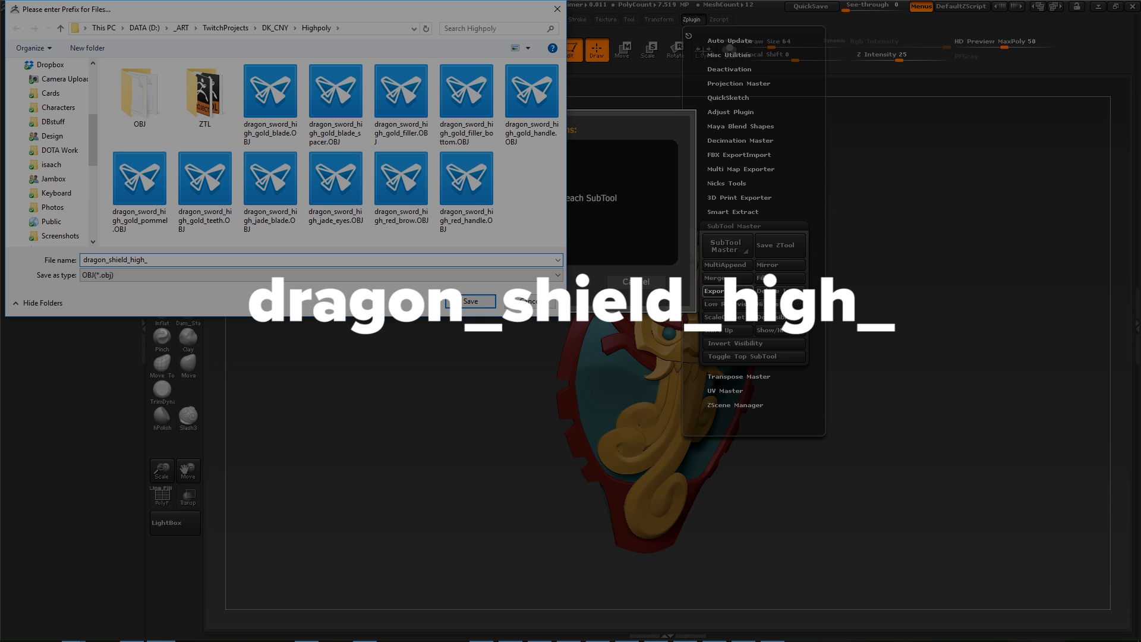
click(471, 301)
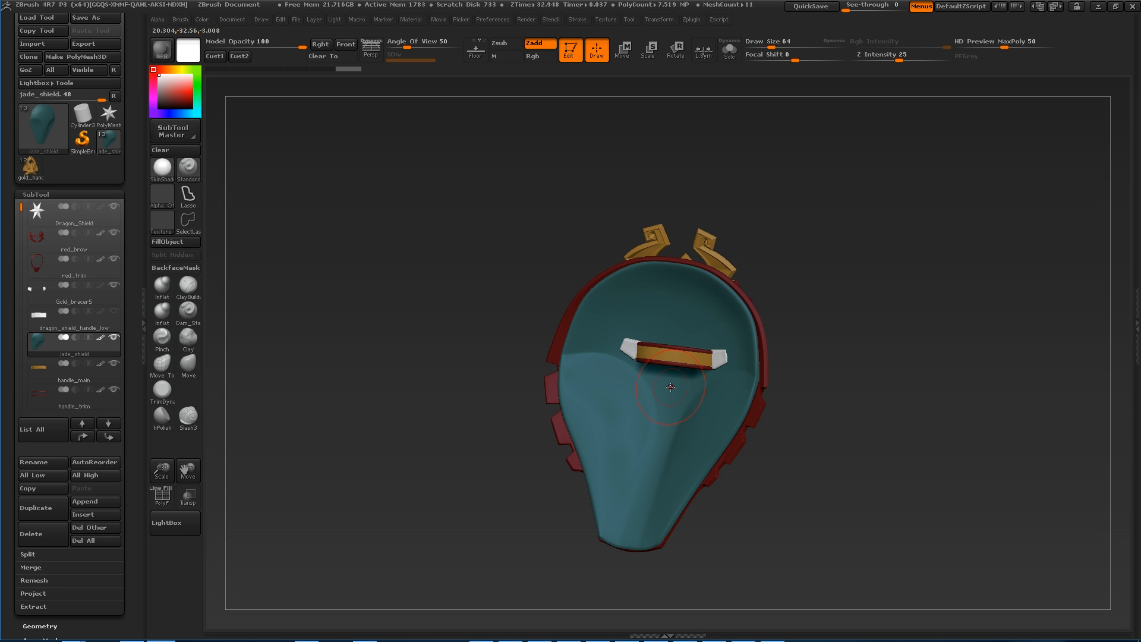
Step: Isolate the shield's handle pieces in the SubTool list
click(72, 370)
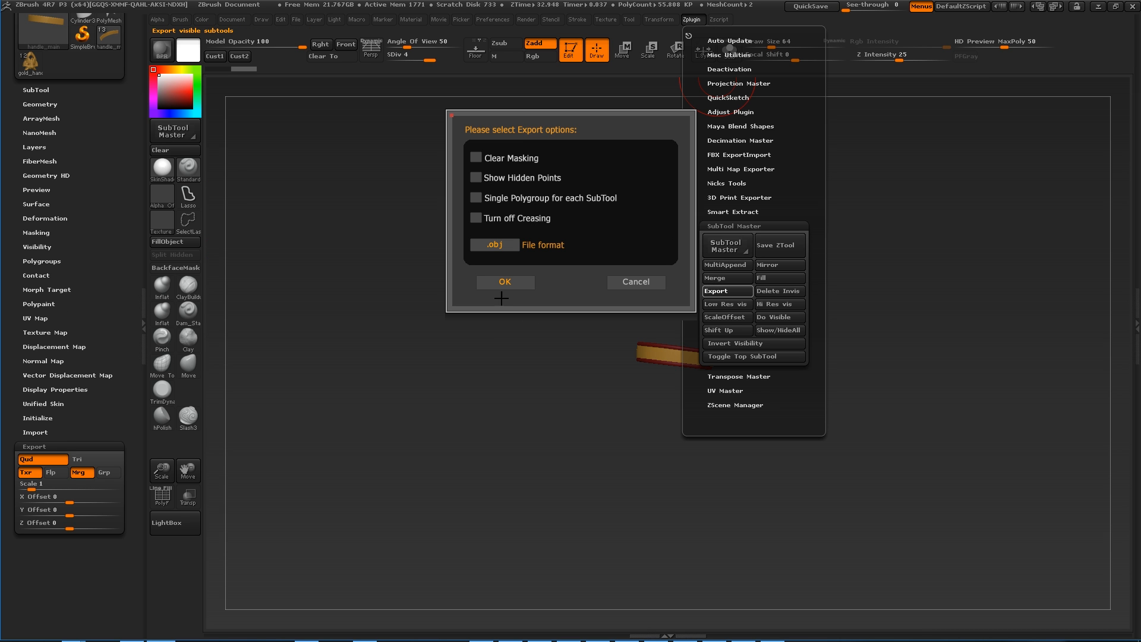
Step: Confirm the OBJ options and give the handle export the dragon_shield_handle_high_ prefix
click(504, 281)
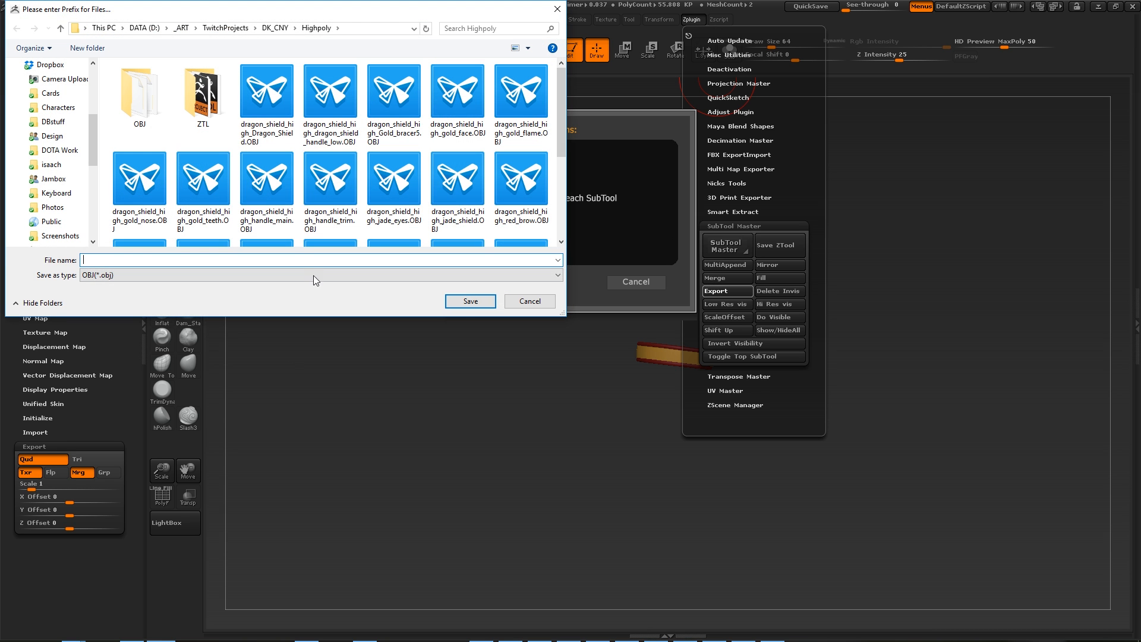
text(dragon_shield_handle_)
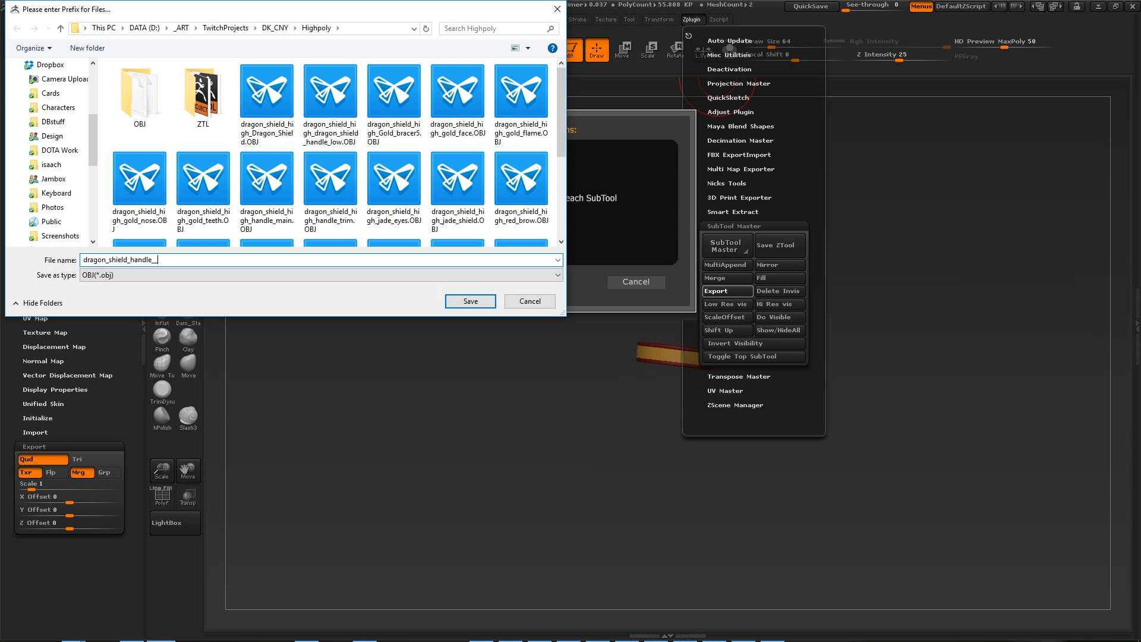
text(high_)
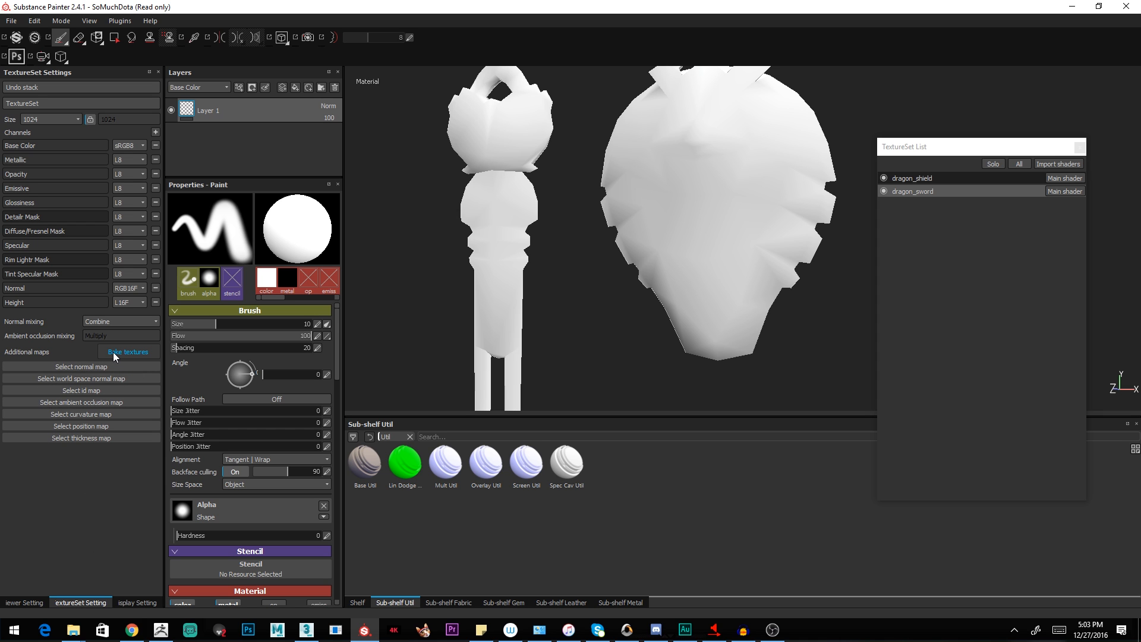
Step: Bring up Bake textures and keep the output size at 1024x1024
click(128, 352)
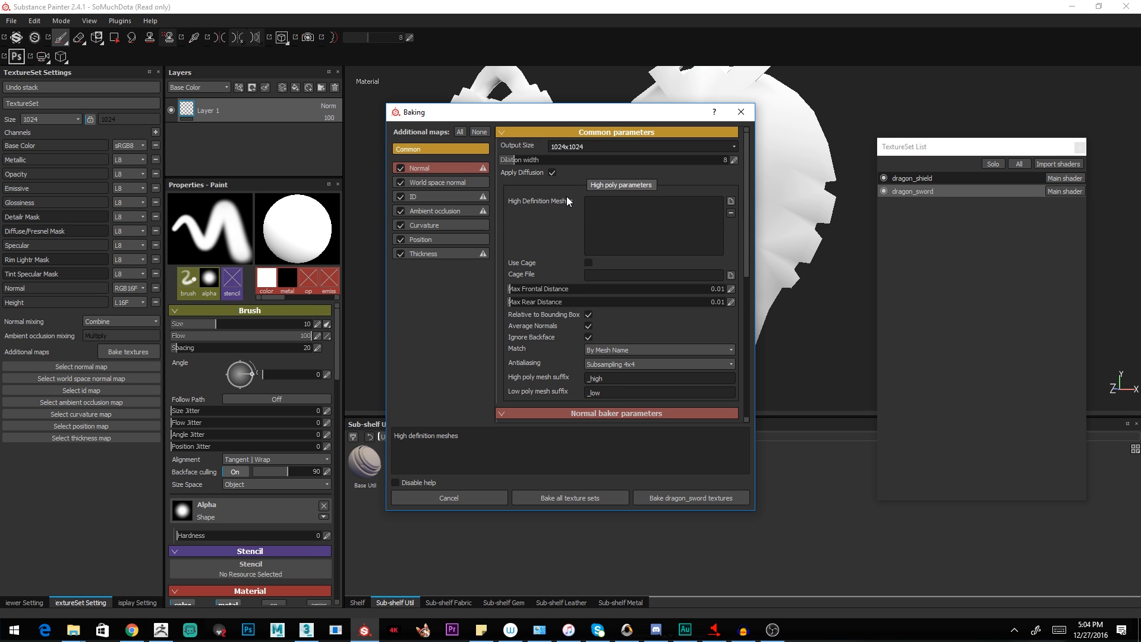
click(643, 146)
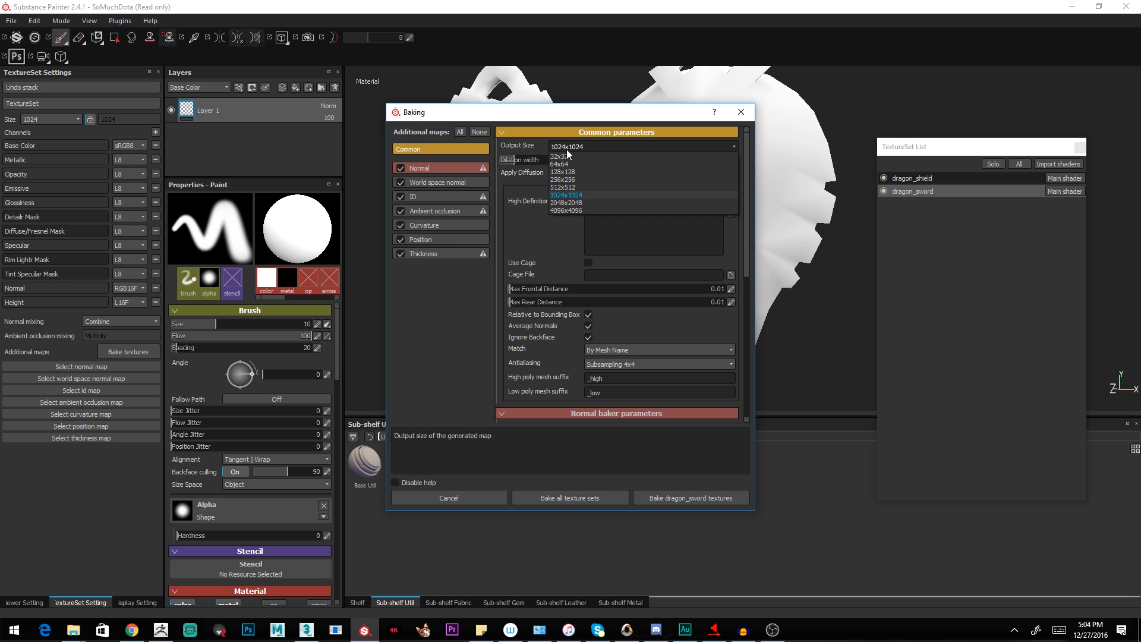
click(566, 194)
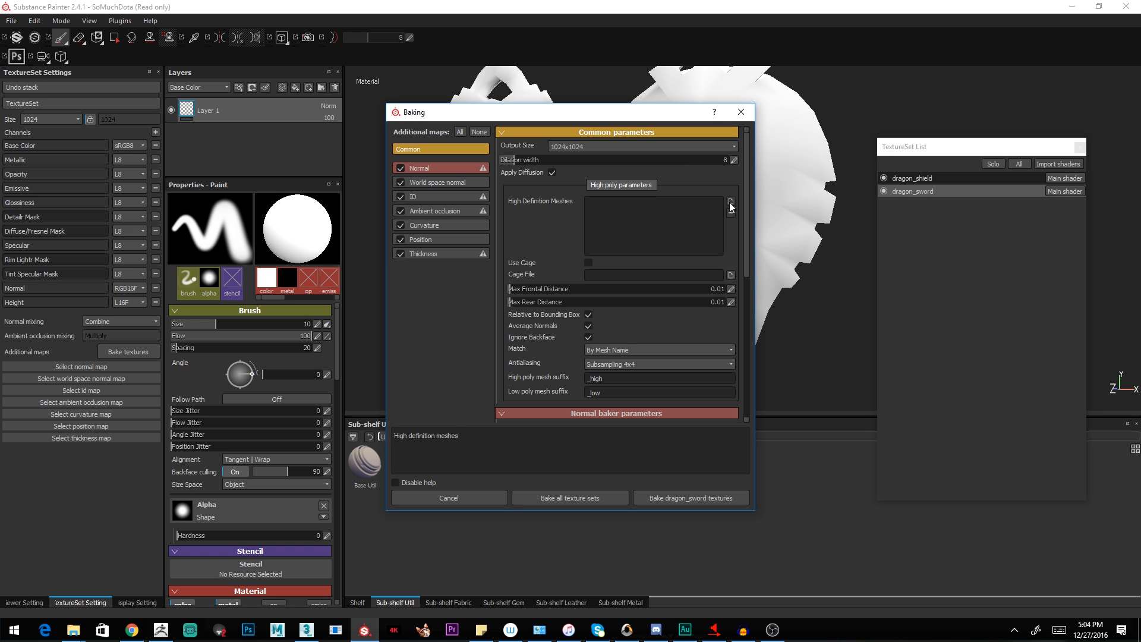
Step: Load the high-poly OBJ files from the OBJ folder as high definition meshes
click(731, 202)
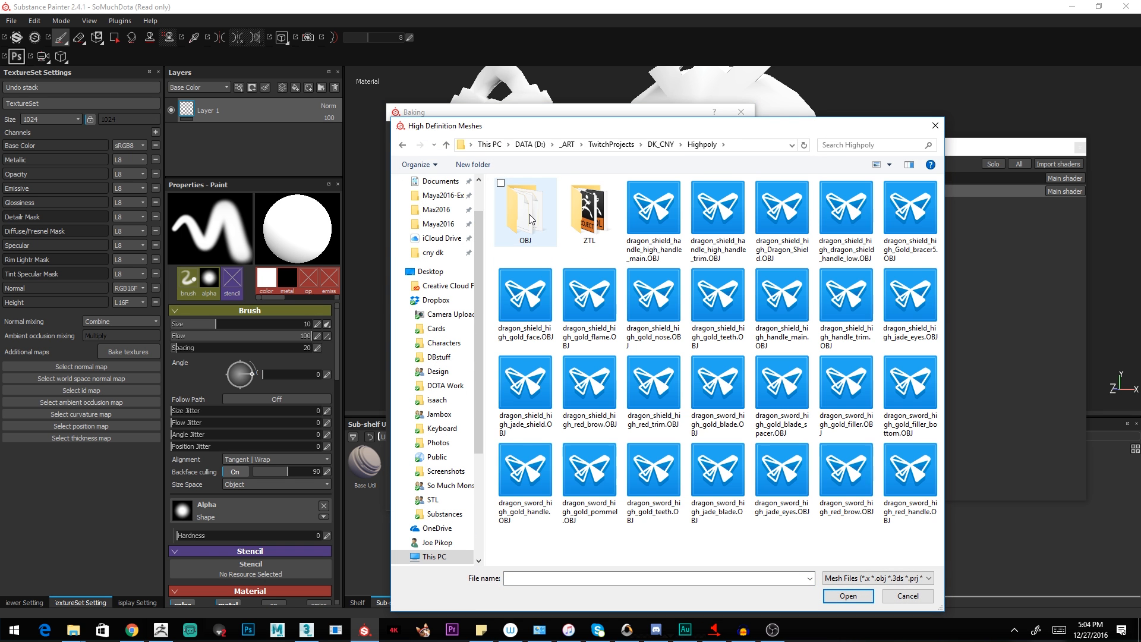
double_click(526, 207)
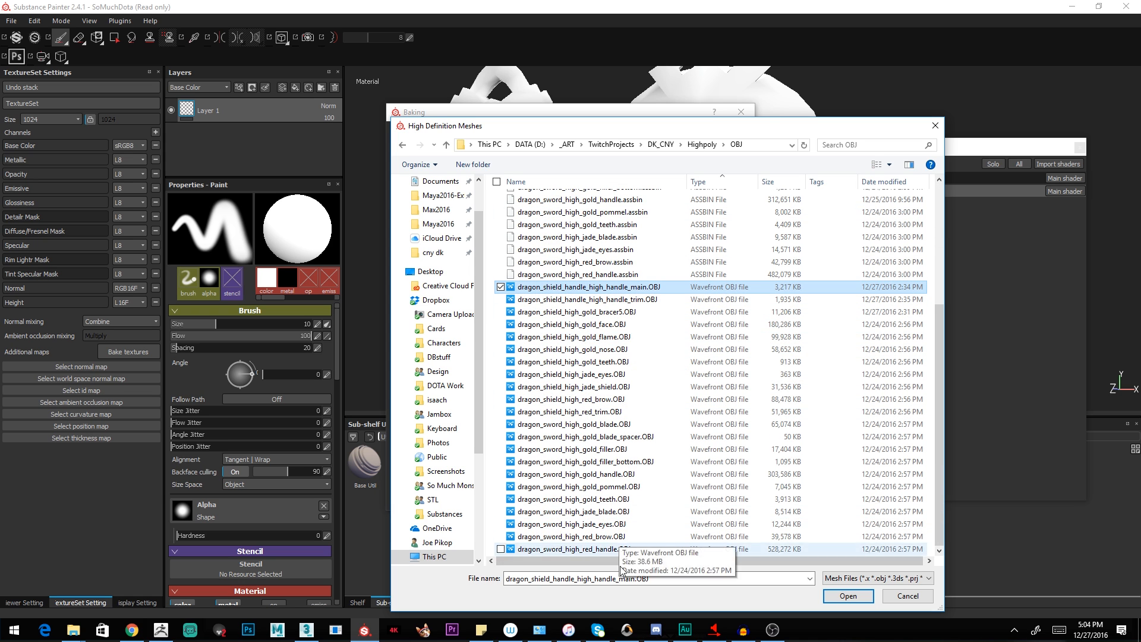
click(846, 596)
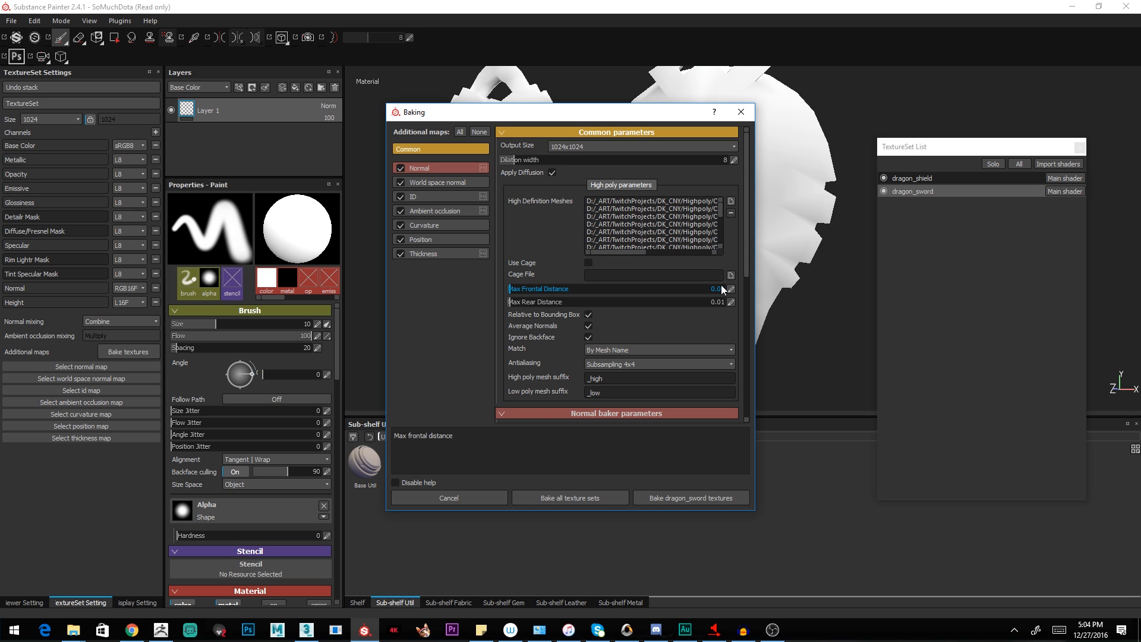
Step: Raise Max Frontal Distance from 0.01 to 0.1 in the bake settings
click(718, 289)
text(0.1)
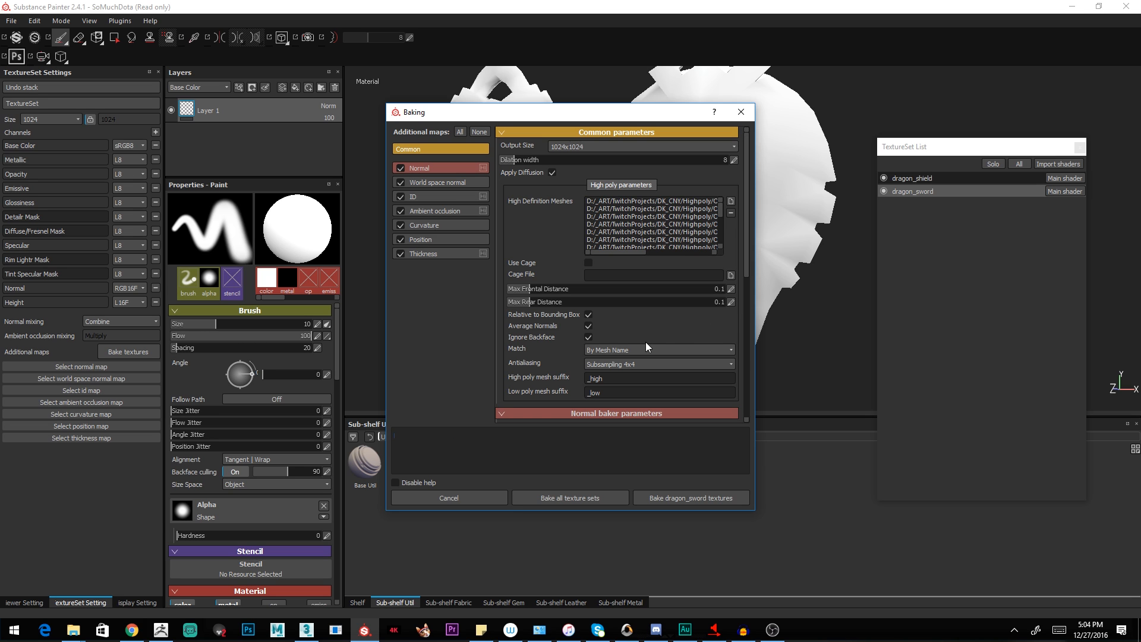
mouse_move(614, 350)
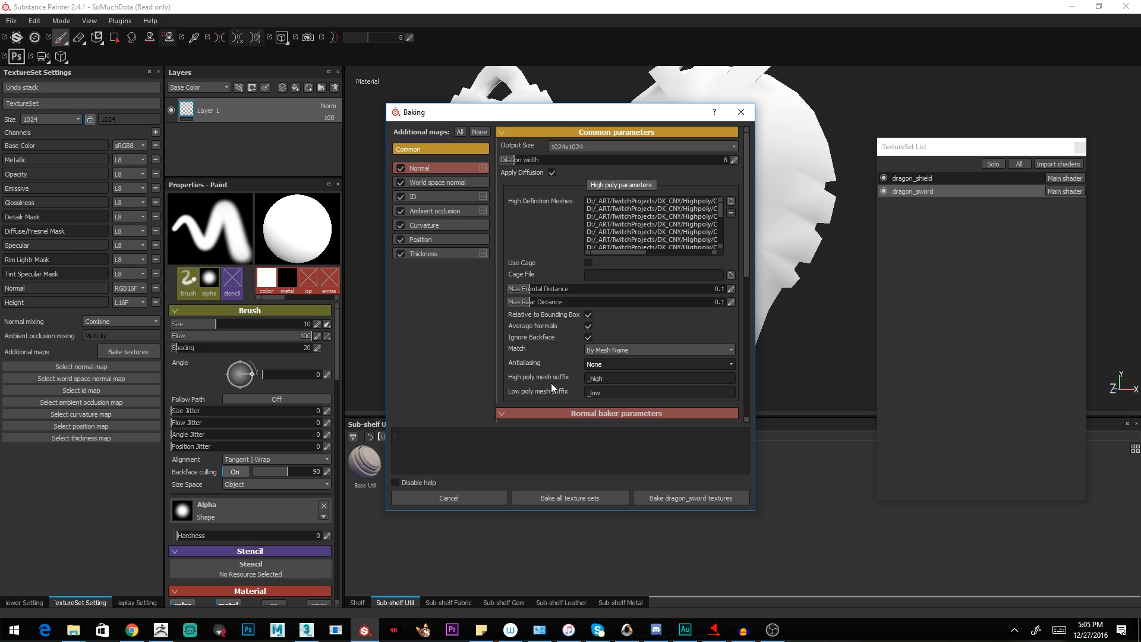
mouse_move(542, 392)
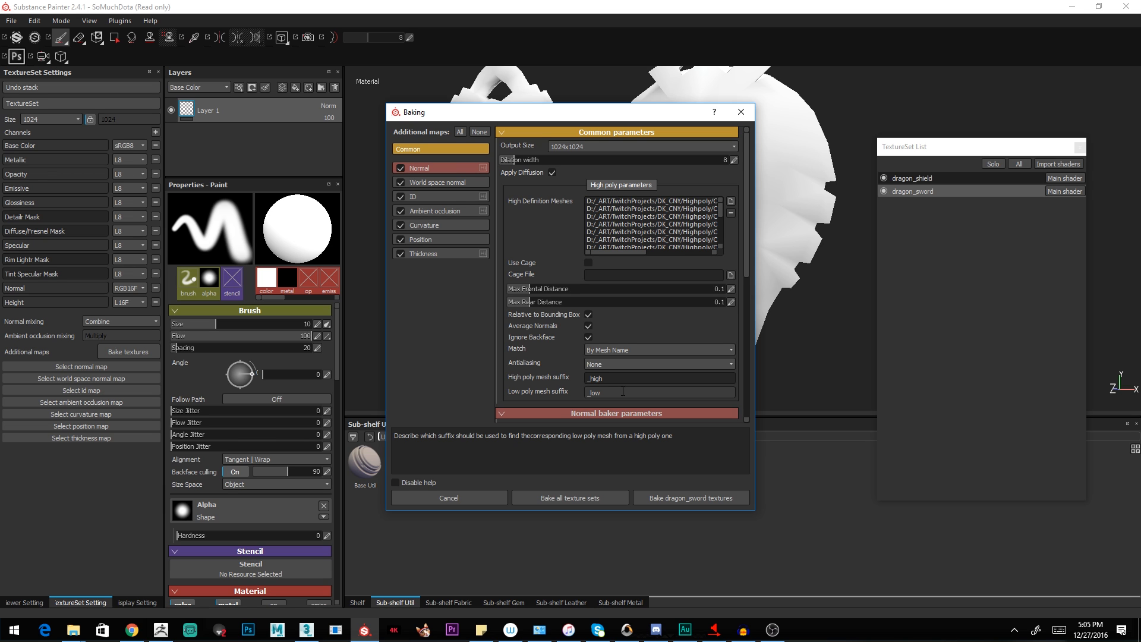
mouse_move(427, 196)
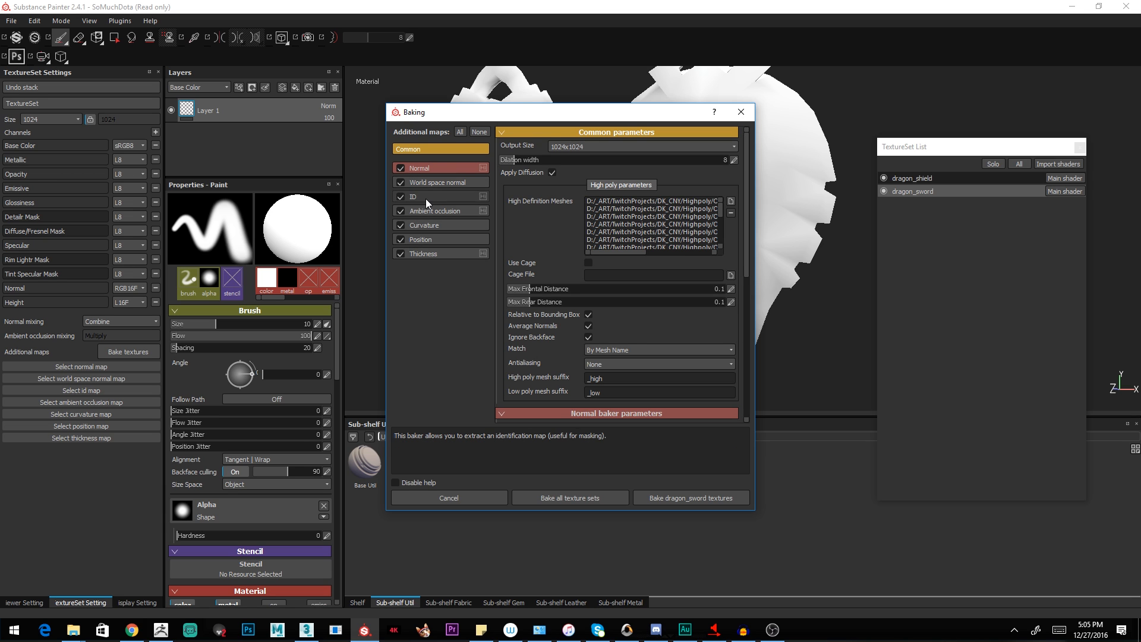
Step: Set the ID baker's colour source to Vertex Color and bake all texture sets
click(414, 196)
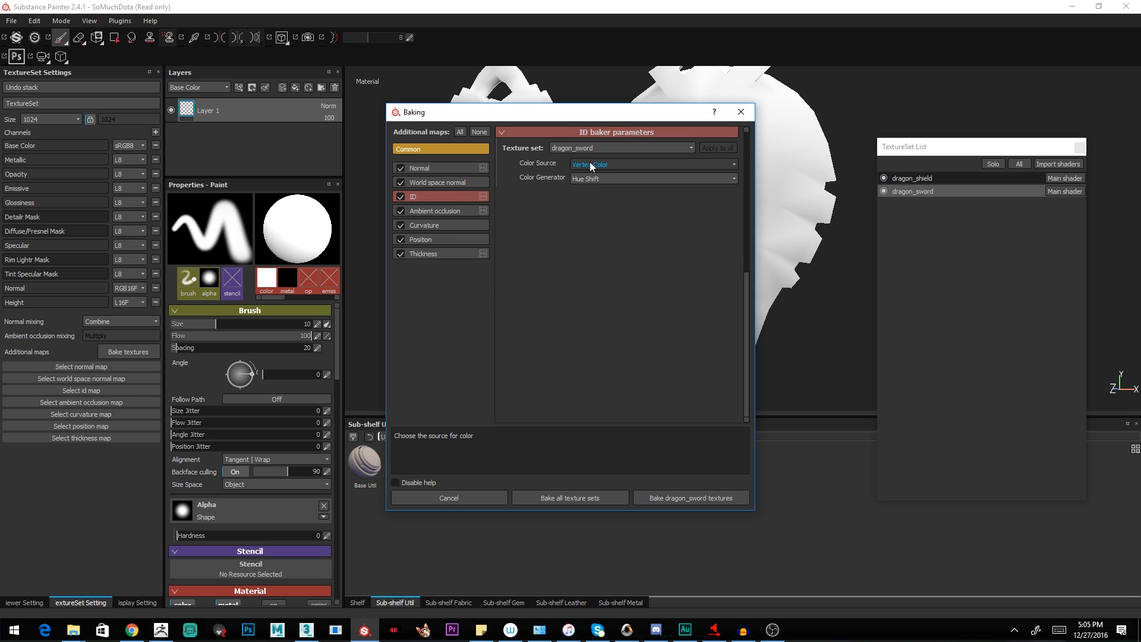
click(651, 162)
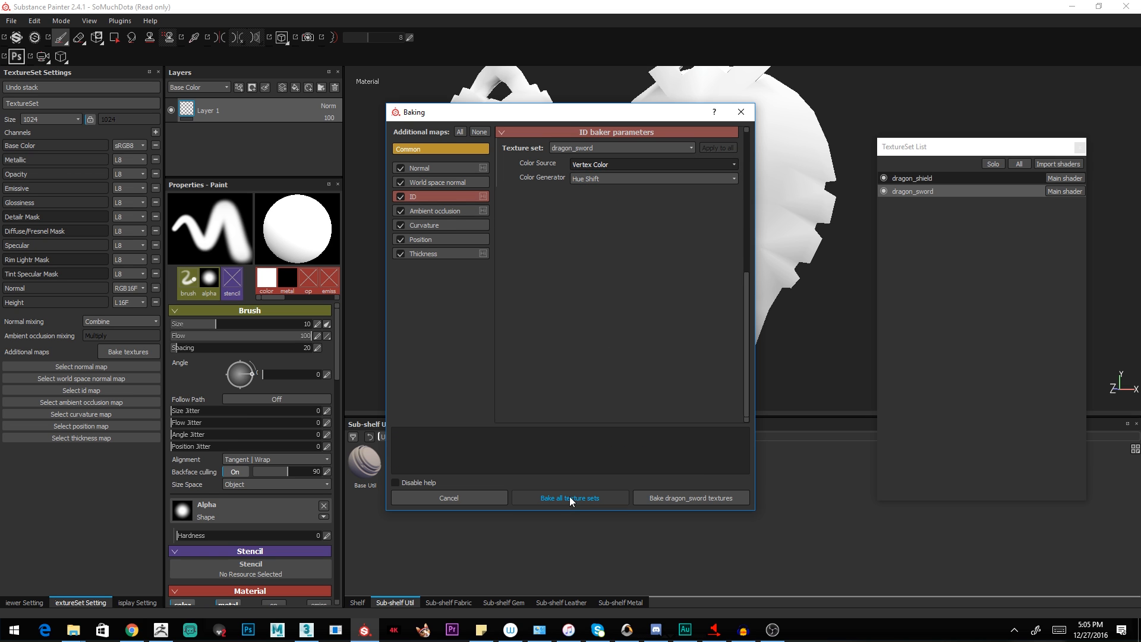
mouse_move(570, 498)
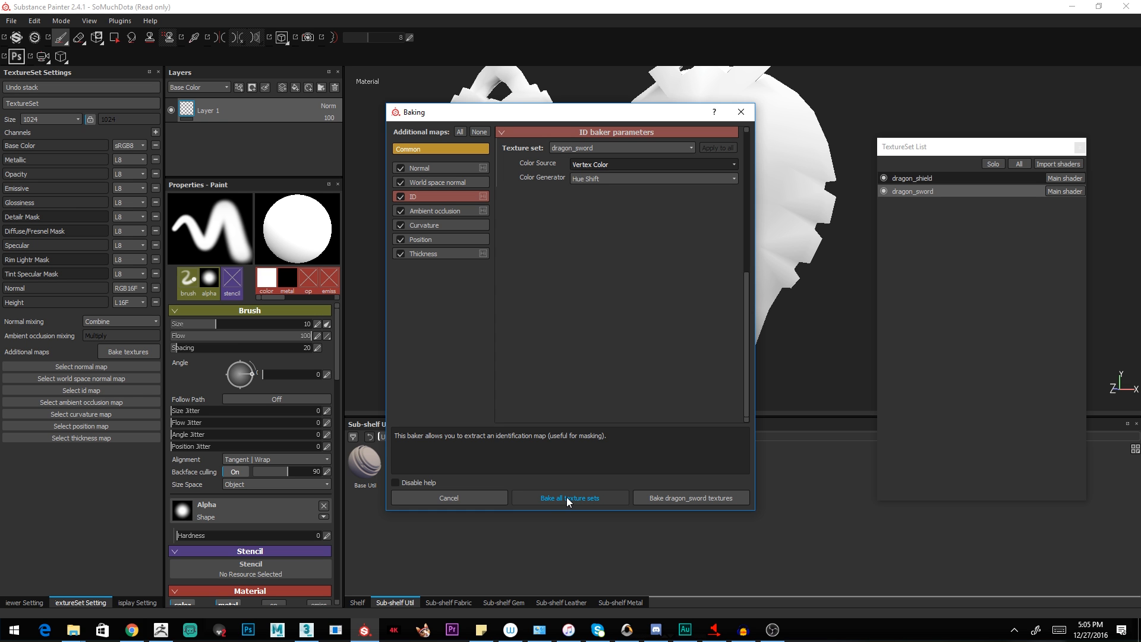
click(570, 498)
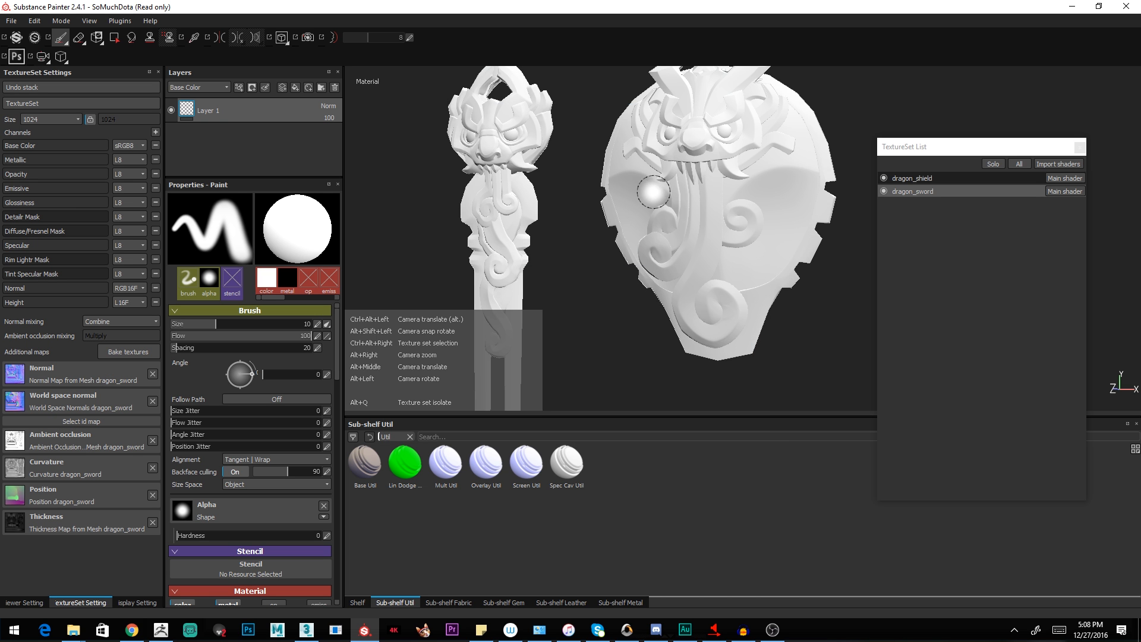